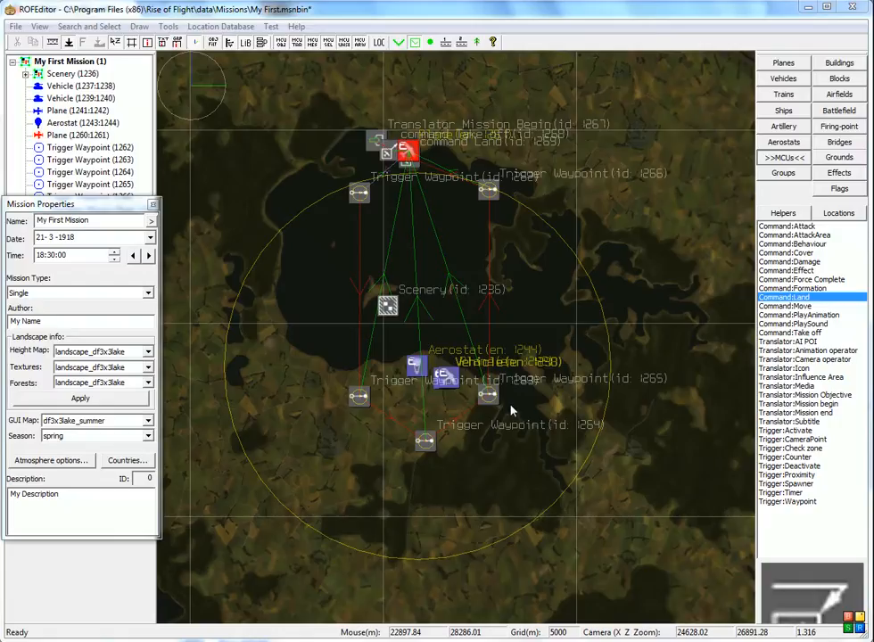
pyautogui.moveTo(530, 274)
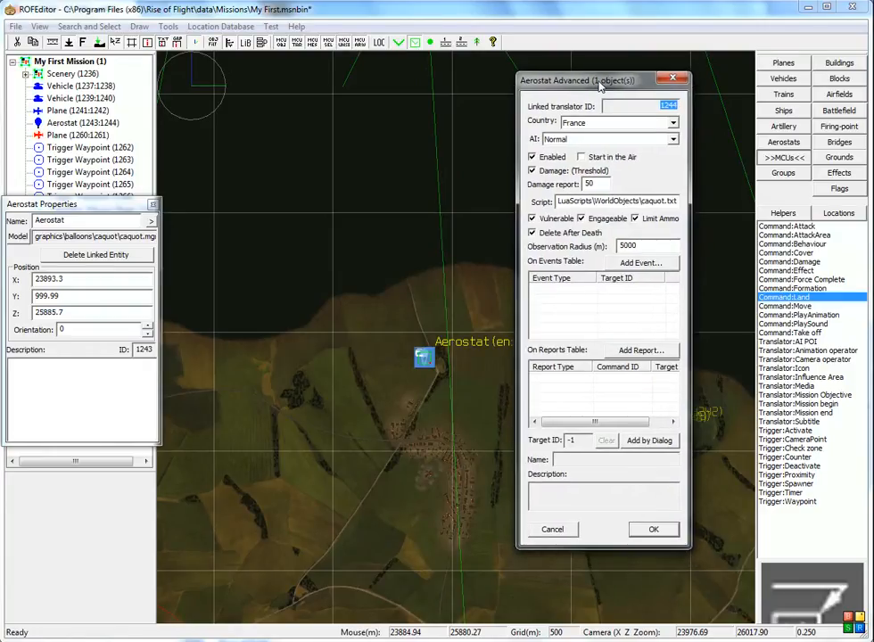
# Replace the aerostat's 5000 observation radius with 1 and confirm the advanced settings
pyautogui.click(644, 245)
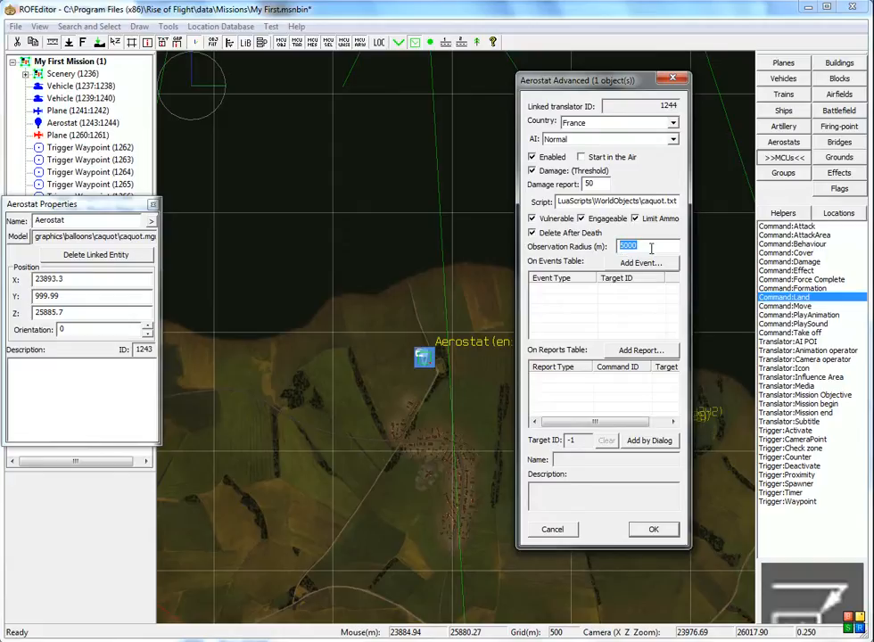
pyautogui.write('1')
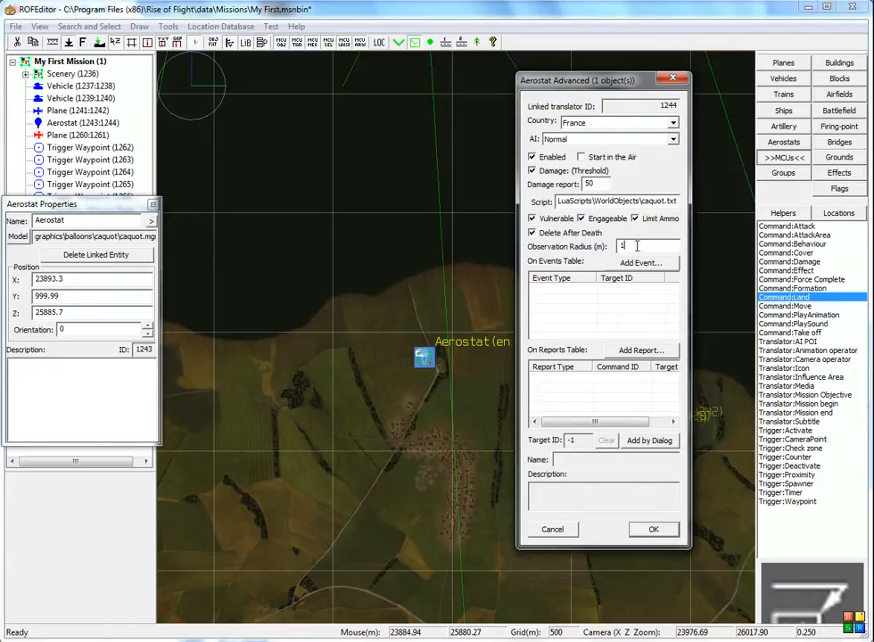
pyautogui.moveTo(602, 80); pyautogui.dragTo(578, 97)
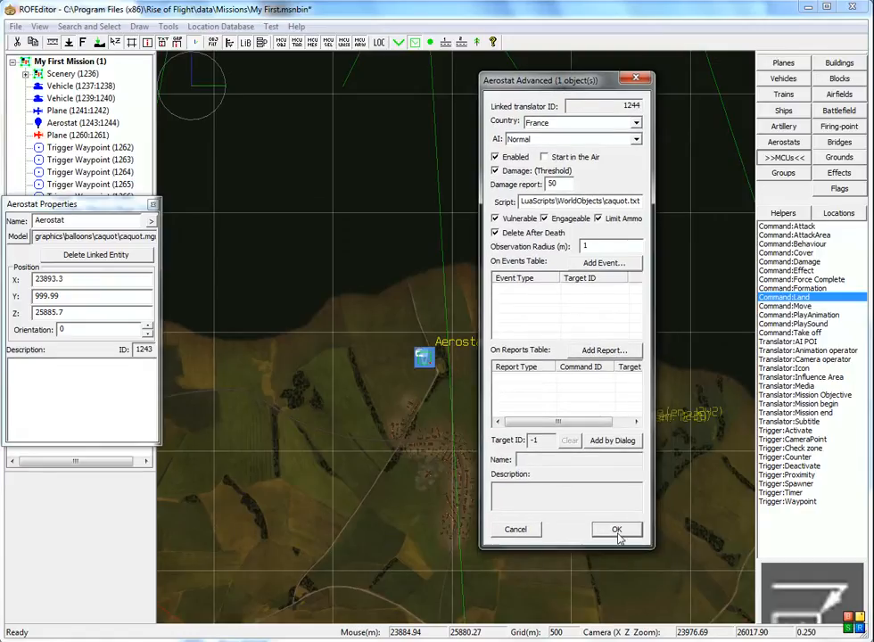
pyautogui.click(615, 528)
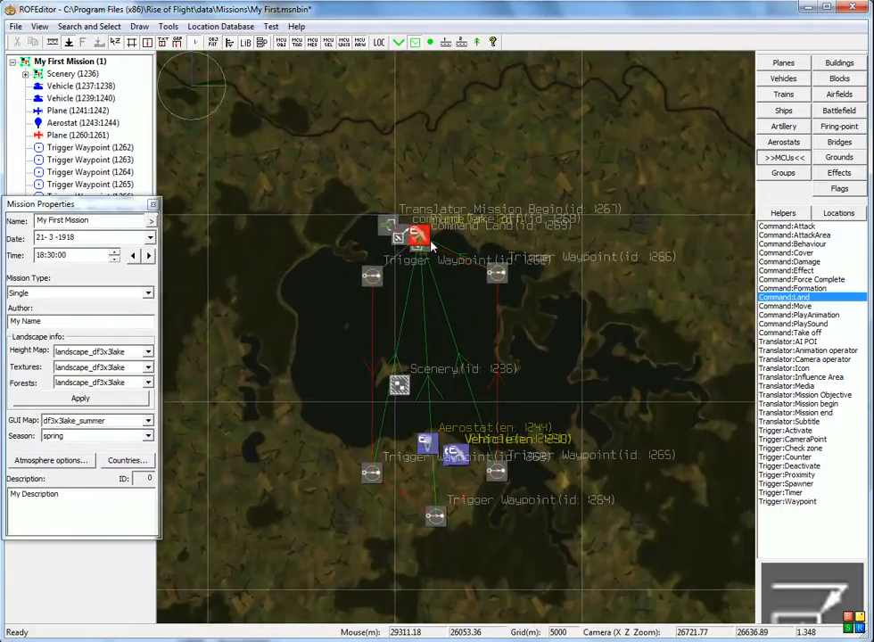
pyautogui.moveTo(380, 499)
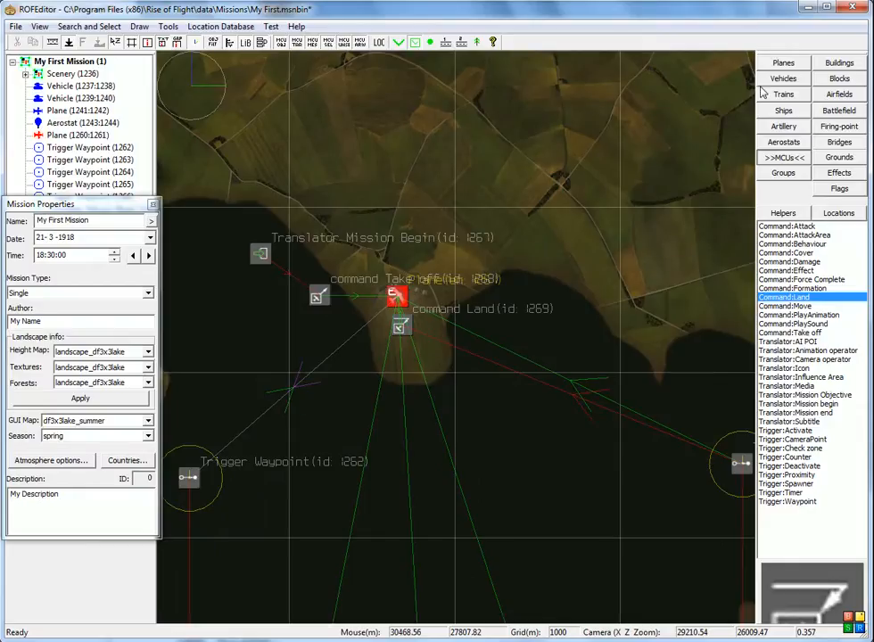
pyautogui.moveTo(417, 163)
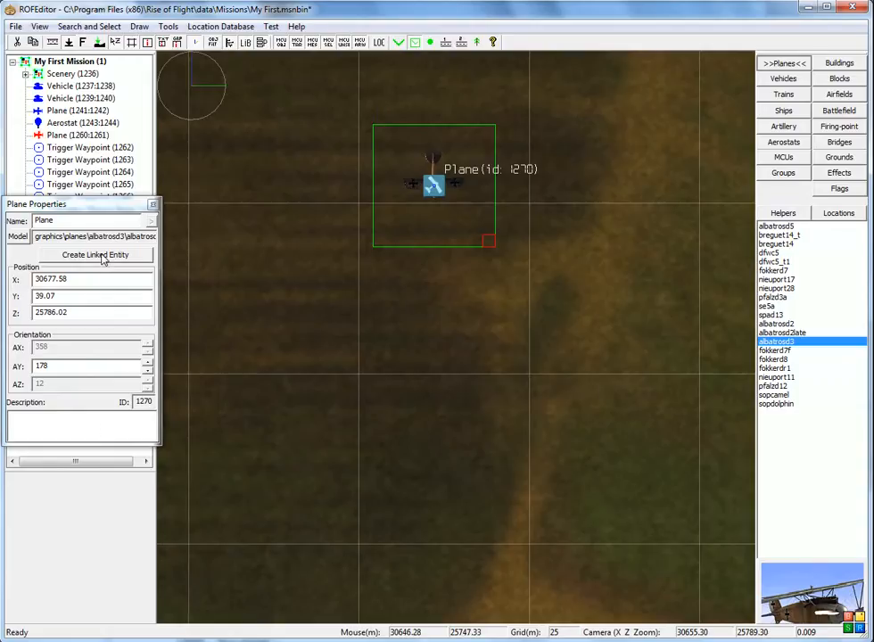
# Give Albatros 1270 a linked entity and Germany as its country, at Y altitude 500
pyautogui.click(94, 254)
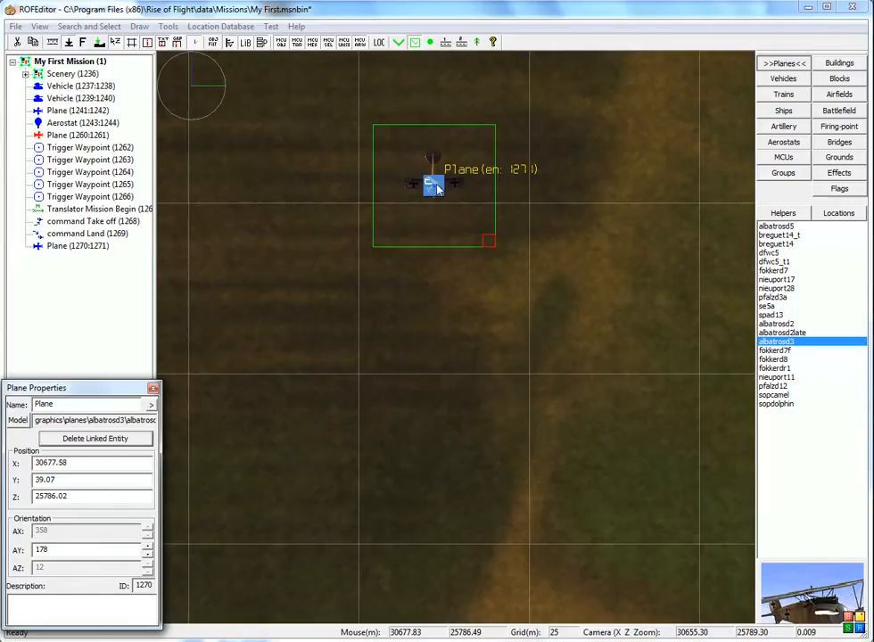
pyautogui.click(505, 114)
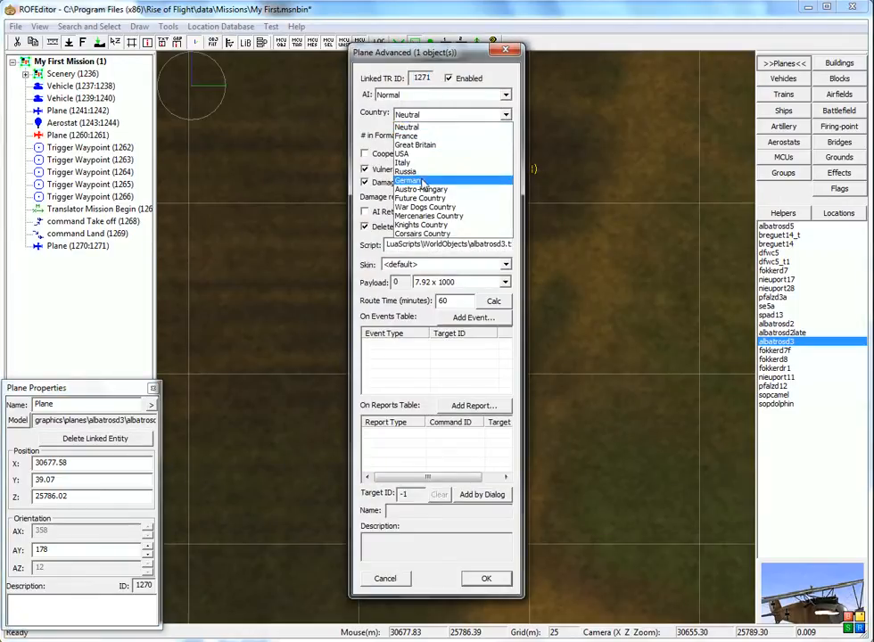
pyautogui.click(410, 180)
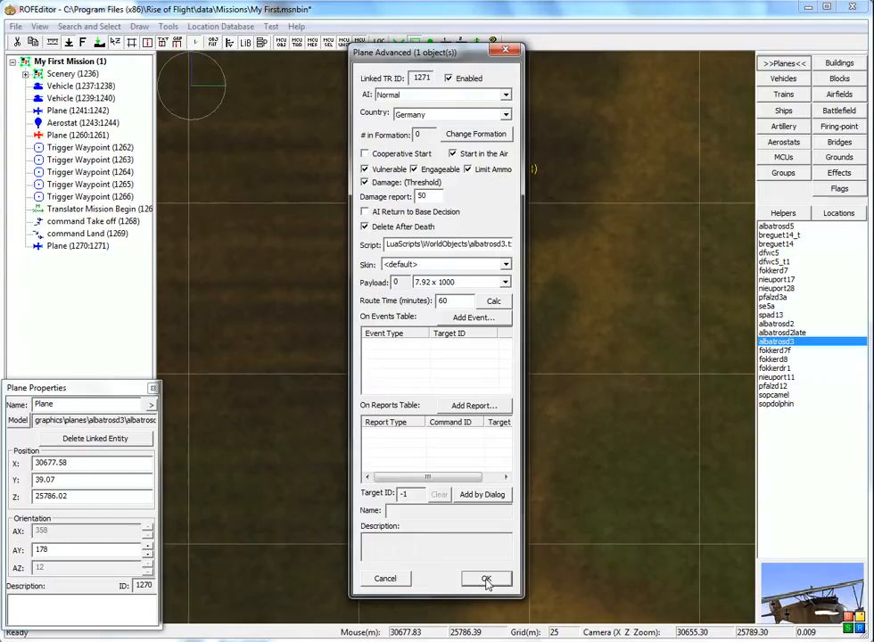
pyautogui.click(486, 578)
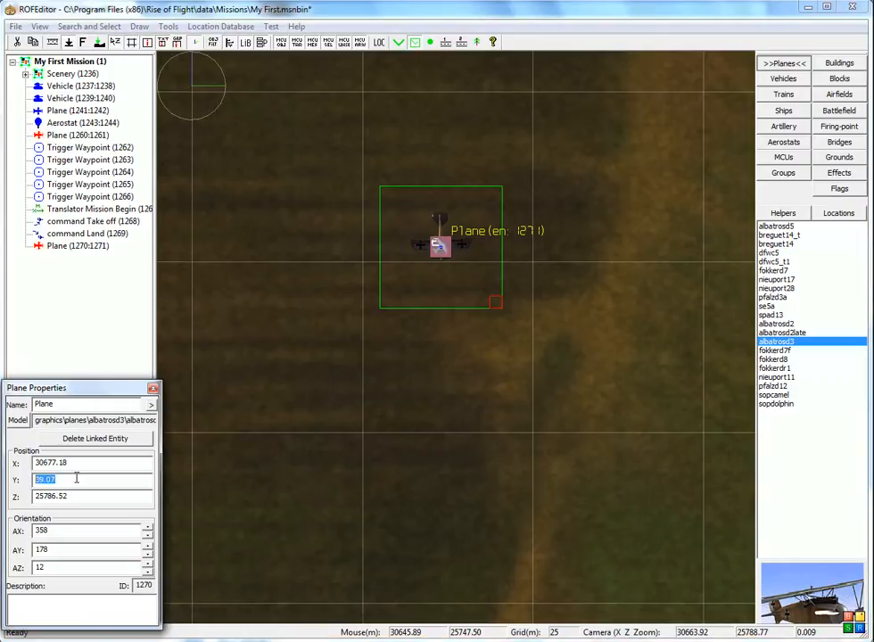
pyautogui.write('5')
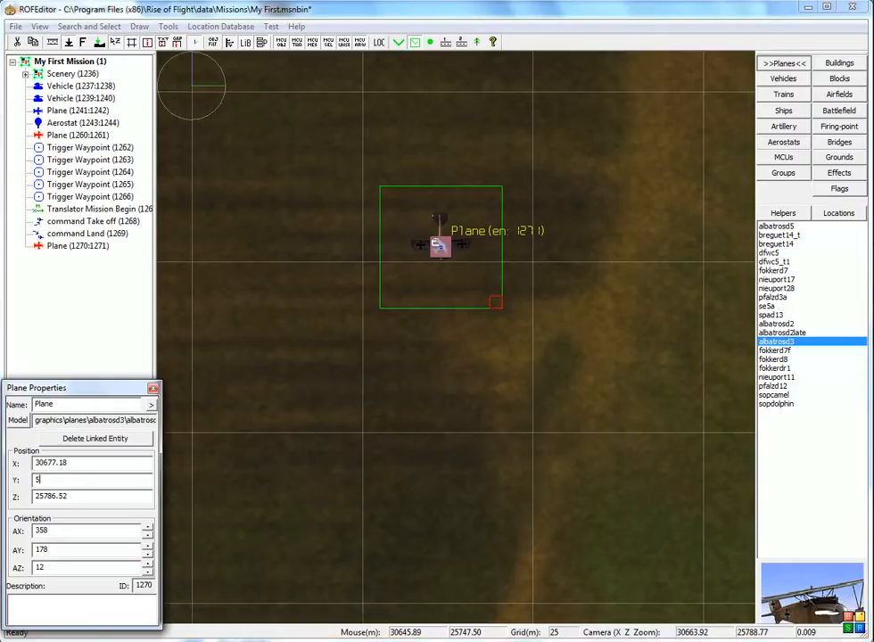
pyautogui.write('00')
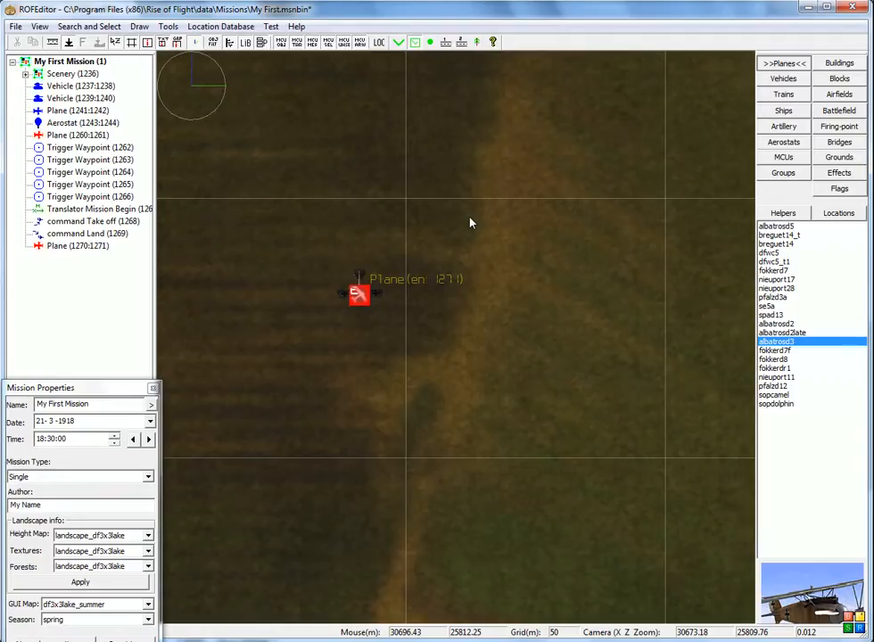
# Paste a second German Albatros (1272) at about 500 altitude near the first plane
pyautogui.click(472, 221)
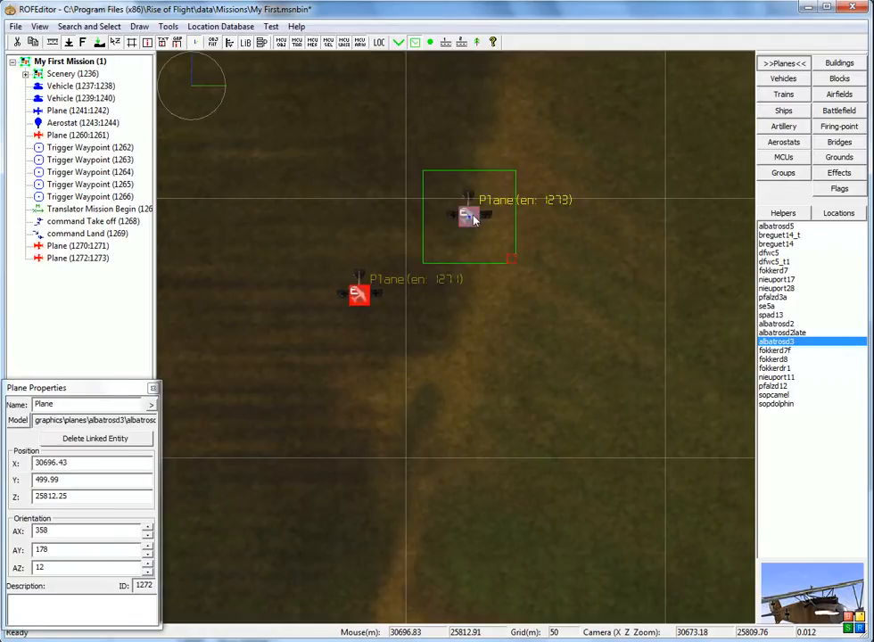
pyautogui.moveTo(470, 217); pyautogui.dragTo(461, 230)
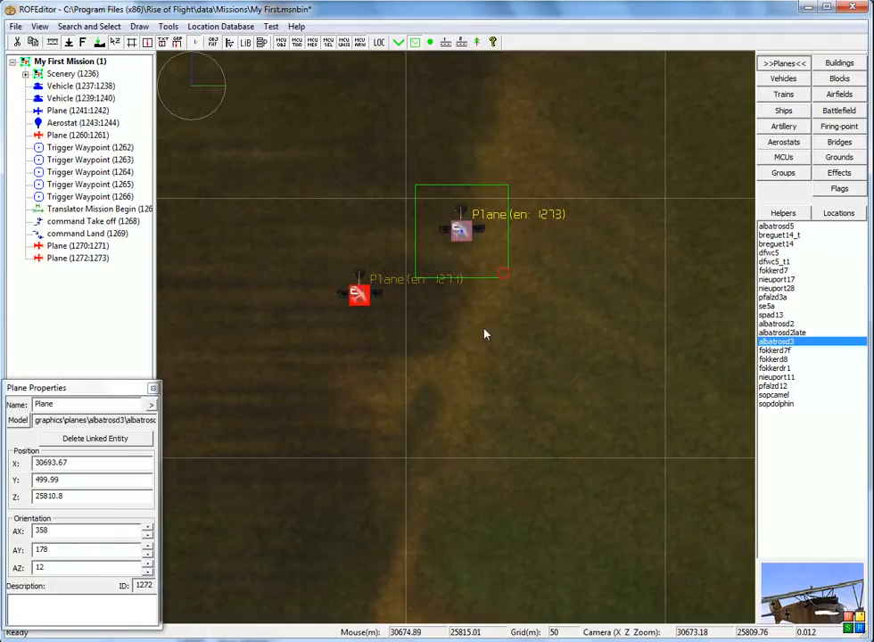
pyautogui.rightClick(486, 333)
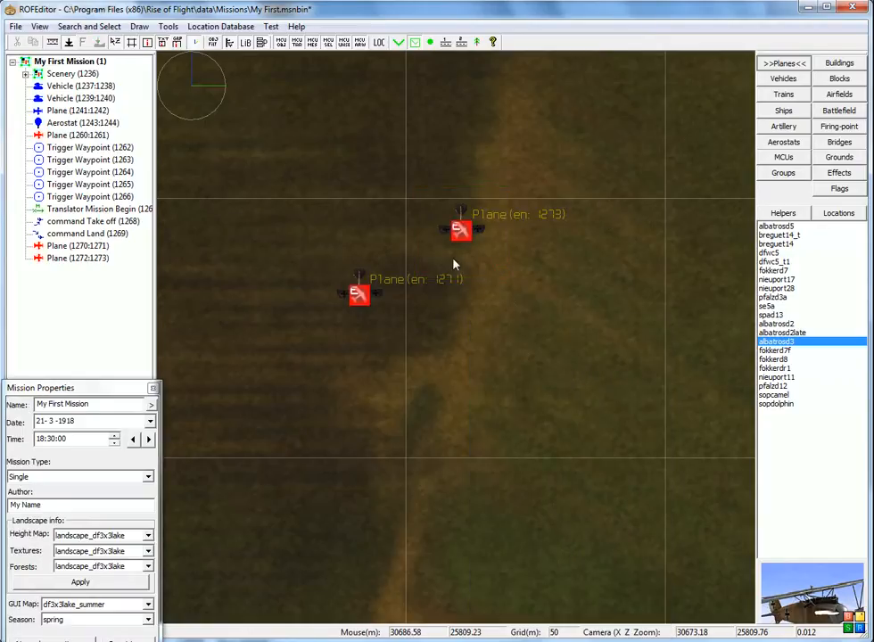
pyautogui.click(460, 230)
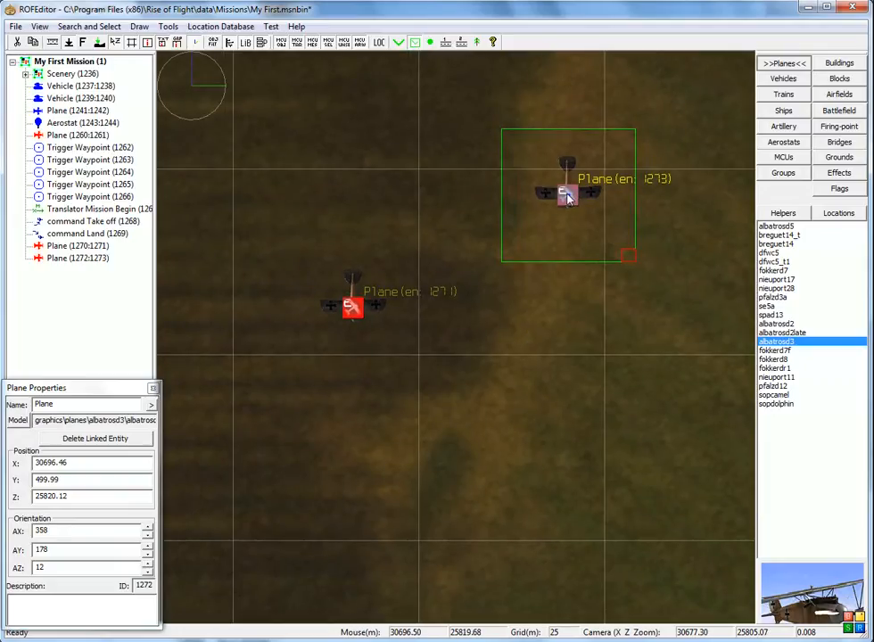
# Add the first plane's entity 1271 as the second plane's connected target
pyautogui.doubleClick(562, 194)
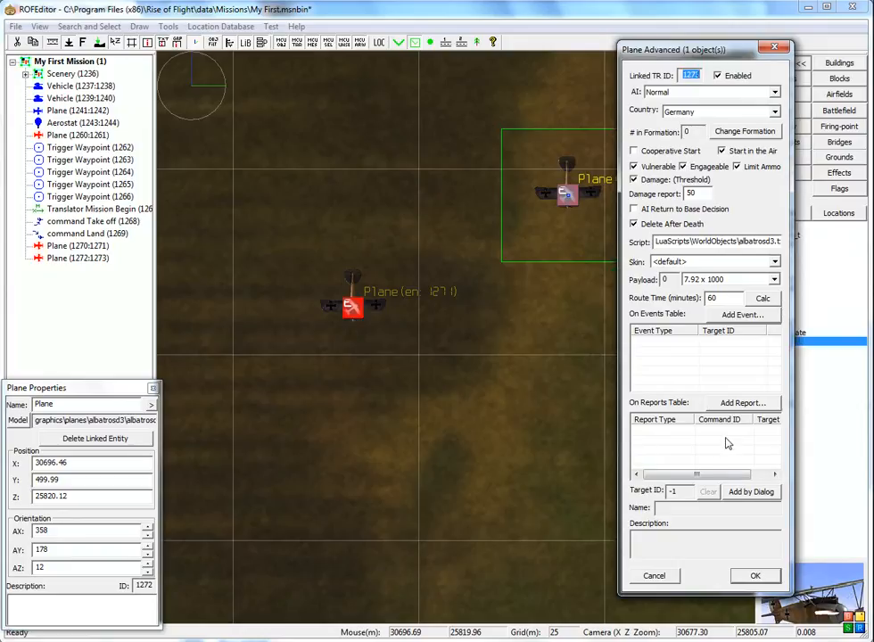
pyautogui.moveTo(668, 496)
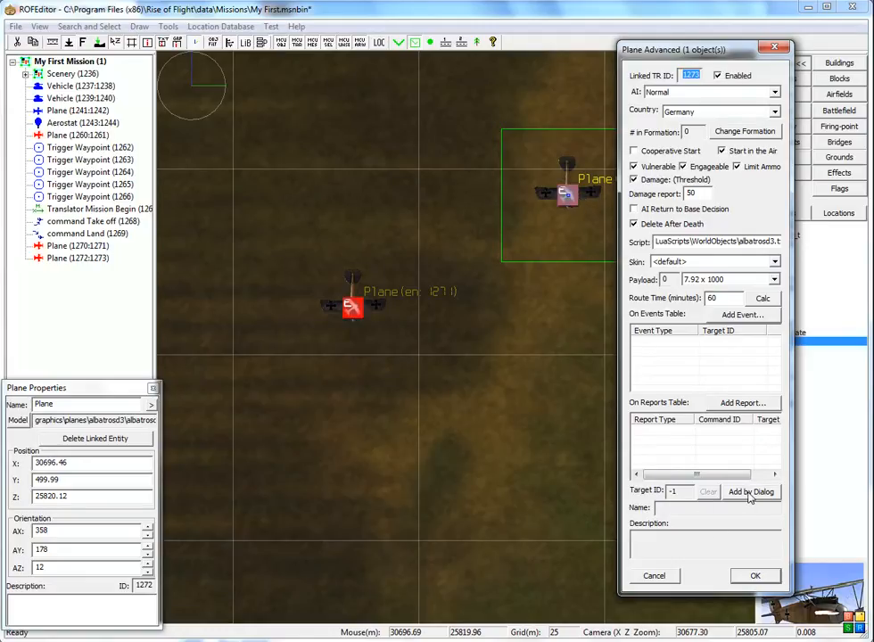
pyautogui.click(751, 492)
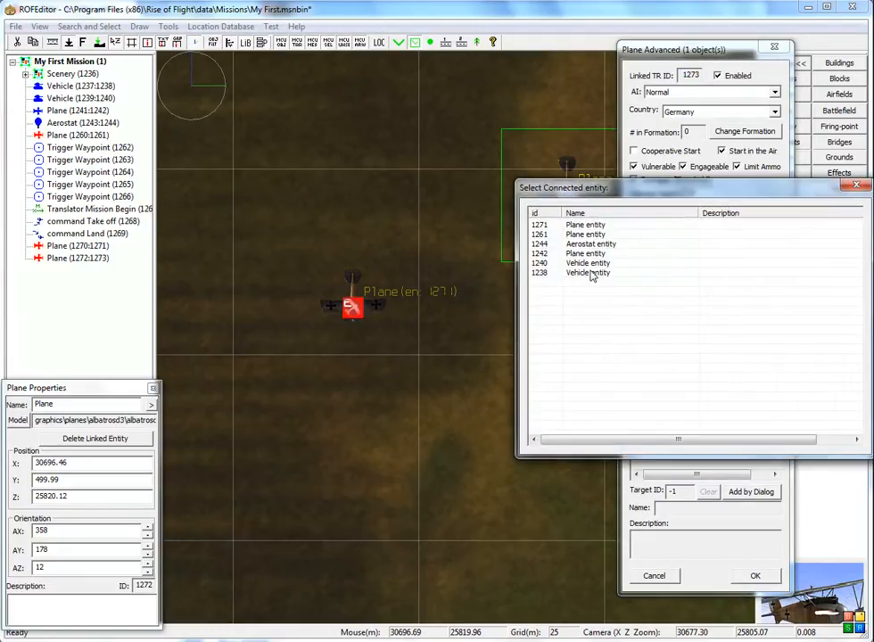
pyautogui.moveTo(439, 299)
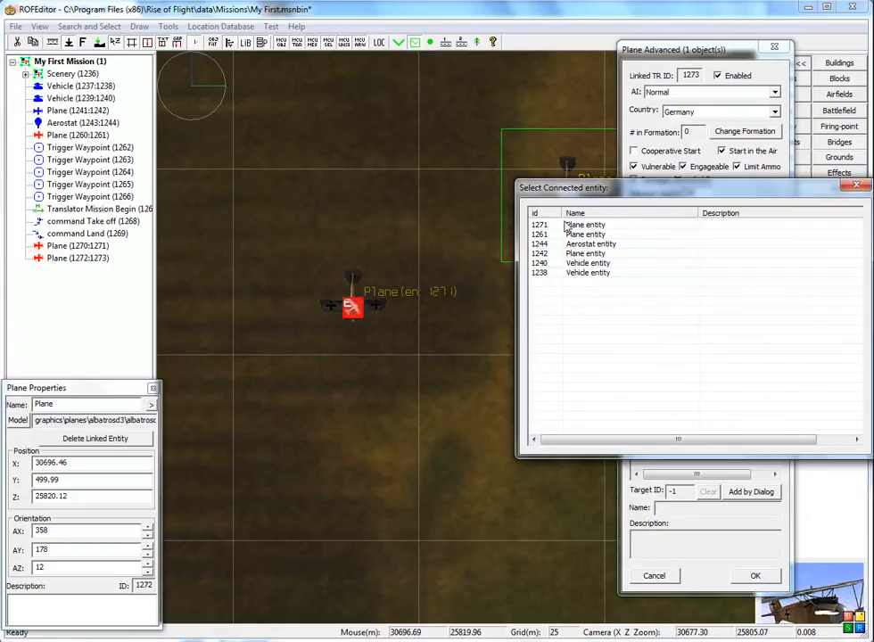
pyautogui.click(584, 224)
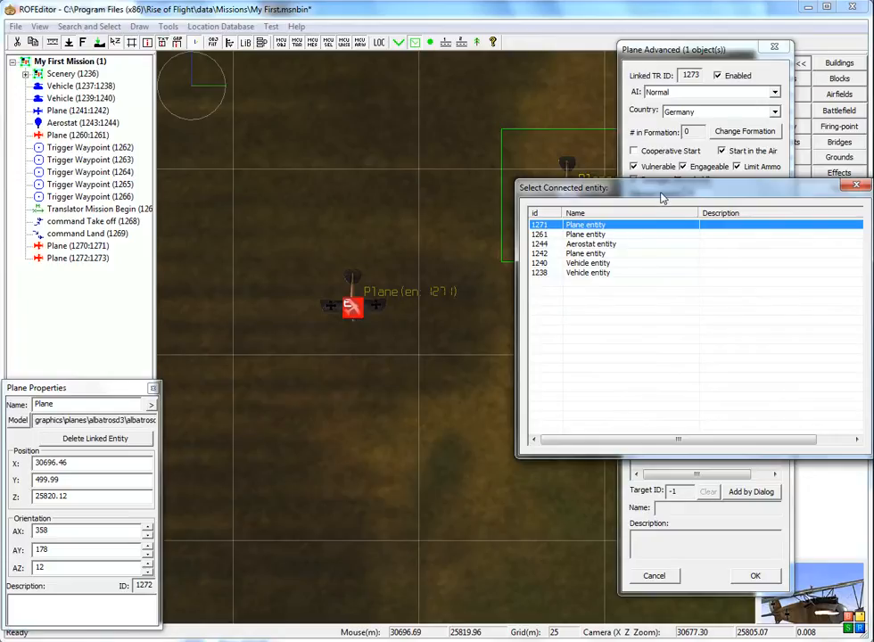
pyautogui.moveTo(660, 187); pyautogui.dragTo(588, 179)
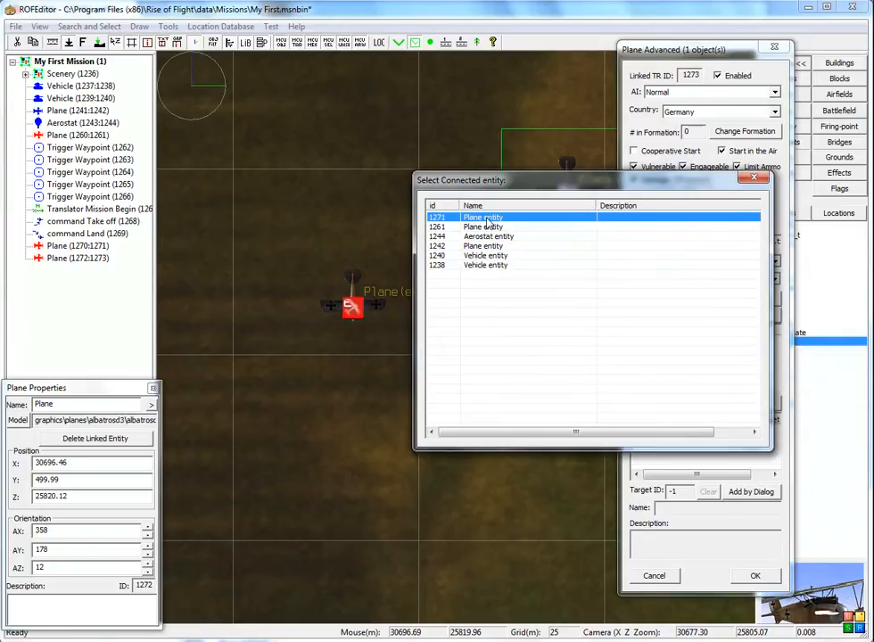
pyautogui.click(754, 575)
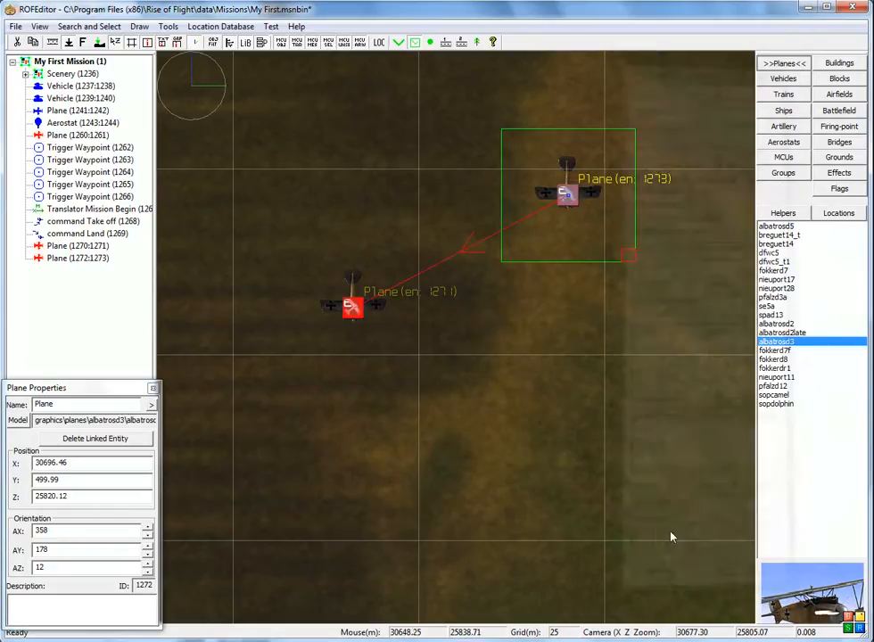
pyautogui.moveTo(334, 332)
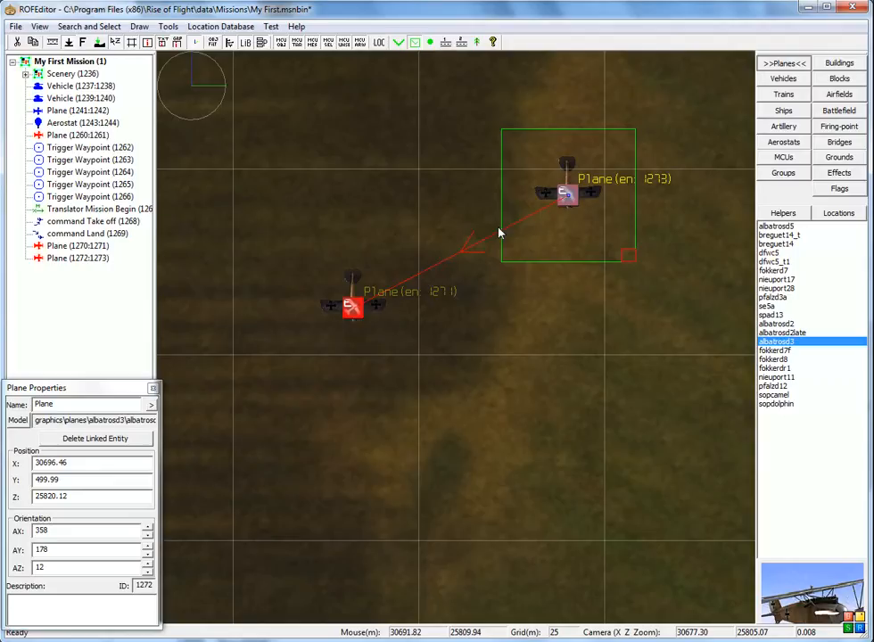
pyautogui.moveTo(496, 370)
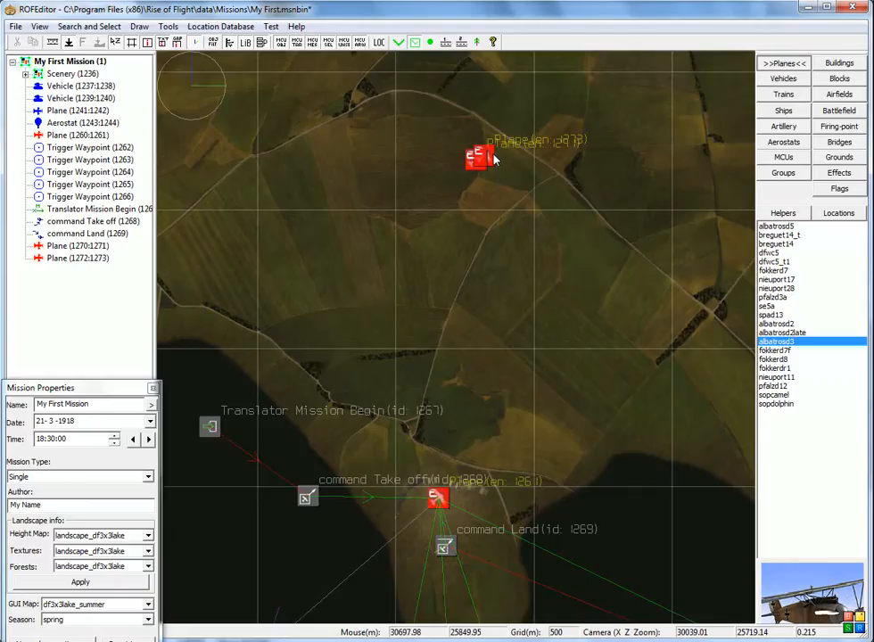
# Place Trigger Waypoint 1275 by the airfield: Y 500, area 200, speed 150
pyautogui.click(473, 158)
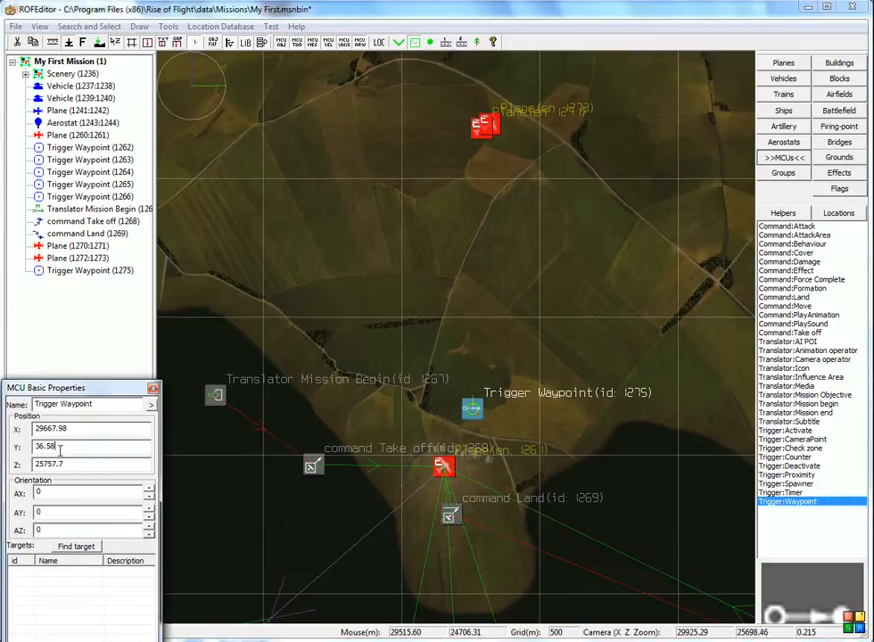
pyautogui.write('500')
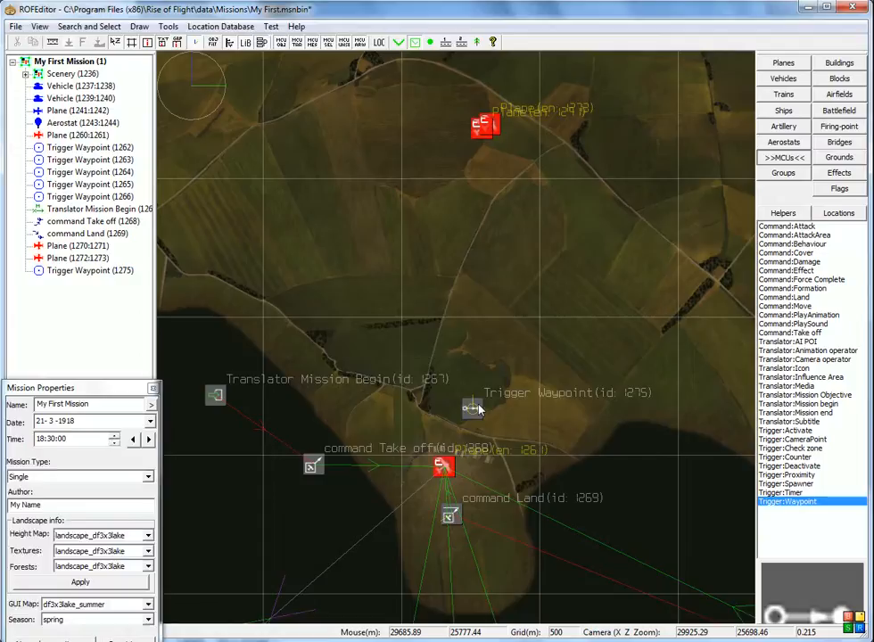
pyautogui.doubleClick(469, 407)
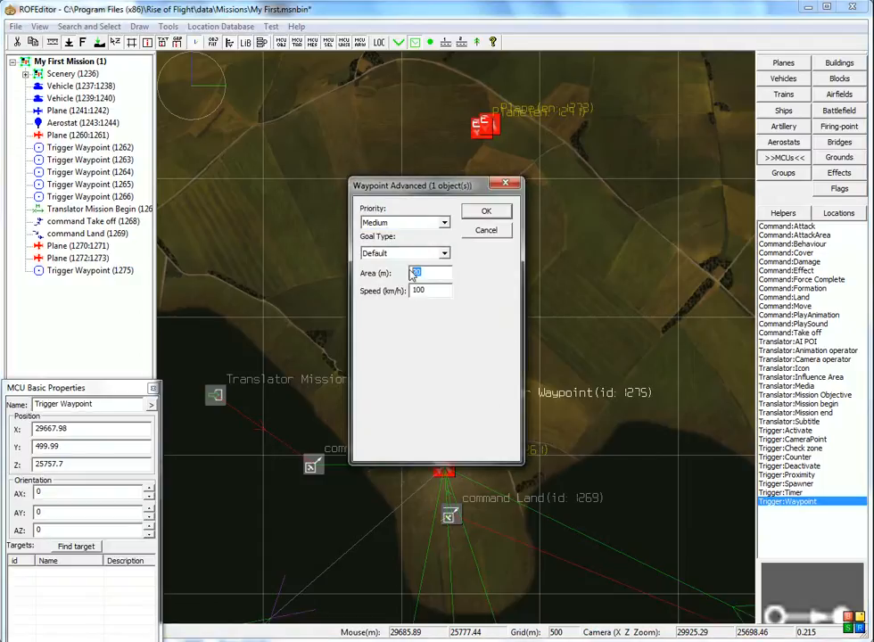
pyautogui.write('299')
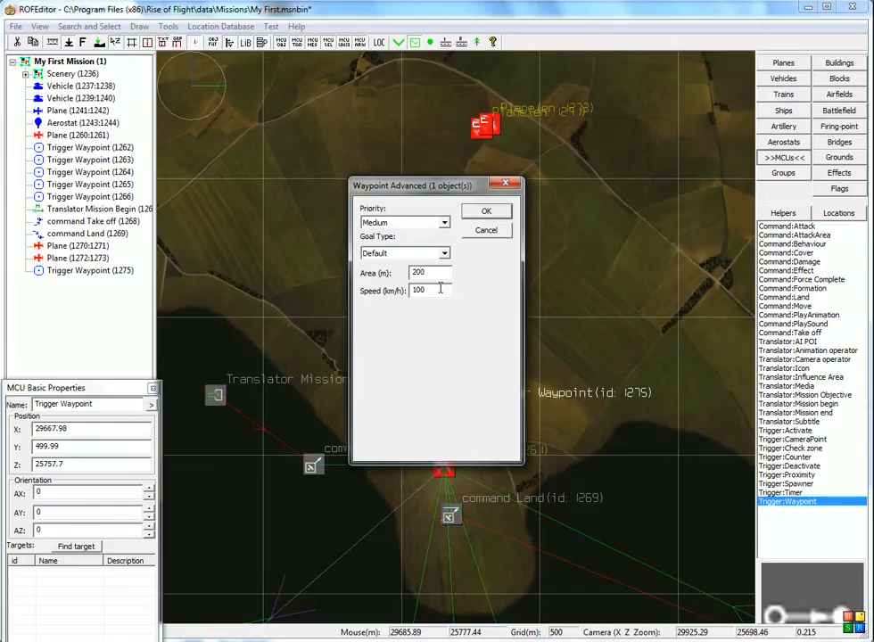
pyautogui.write('15')
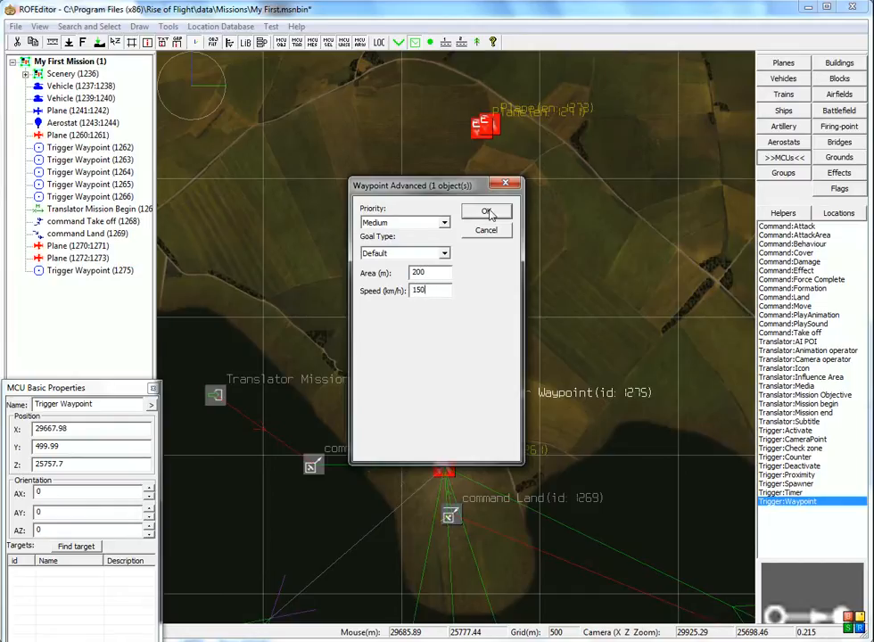
pyautogui.click(486, 212)
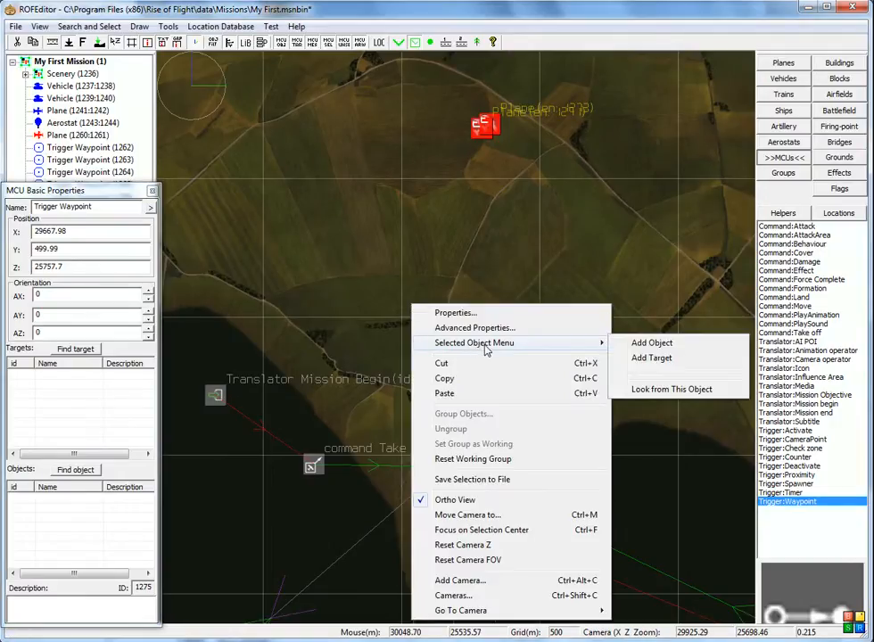
pyautogui.moveTo(652, 342)
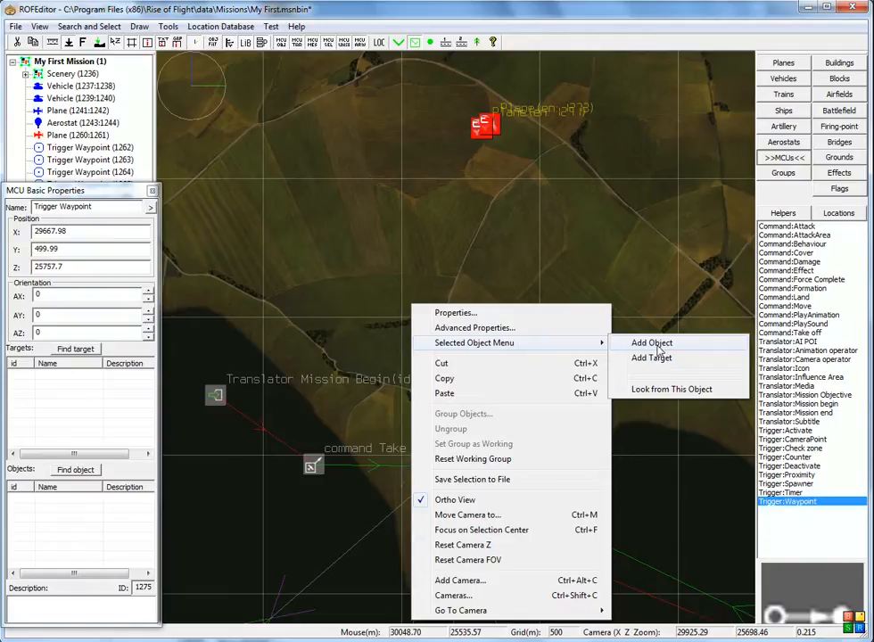
# Attach escort entity 1271 as the waypoint's object, then select Translator Mission Begin
pyautogui.click(650, 342)
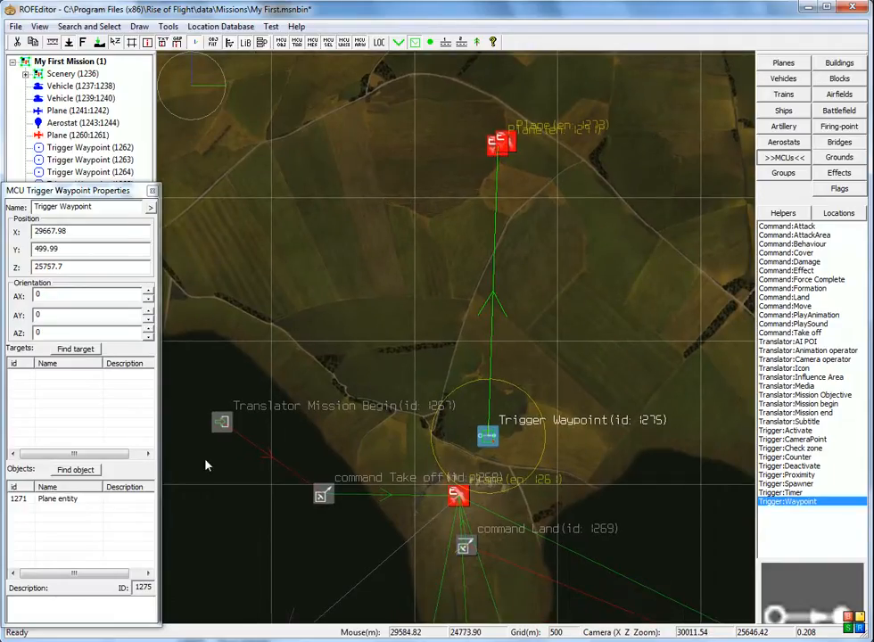
pyautogui.click(221, 422)
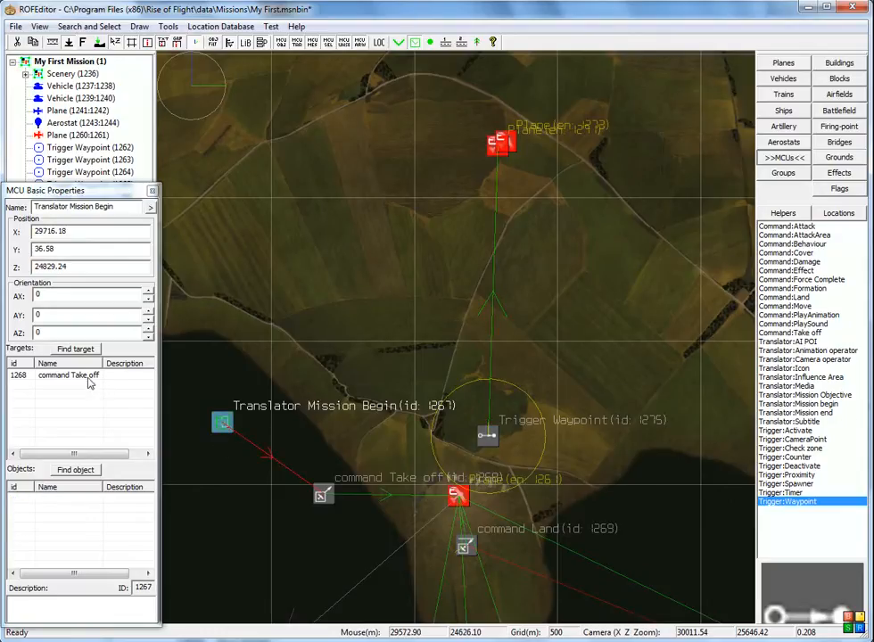
pyautogui.moveTo(496, 439)
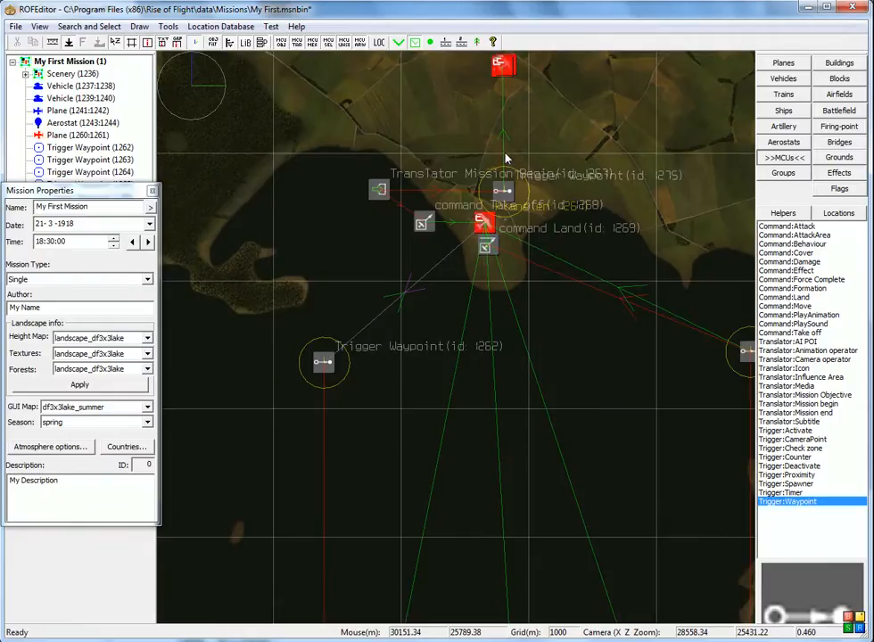
pyautogui.moveTo(498, 181)
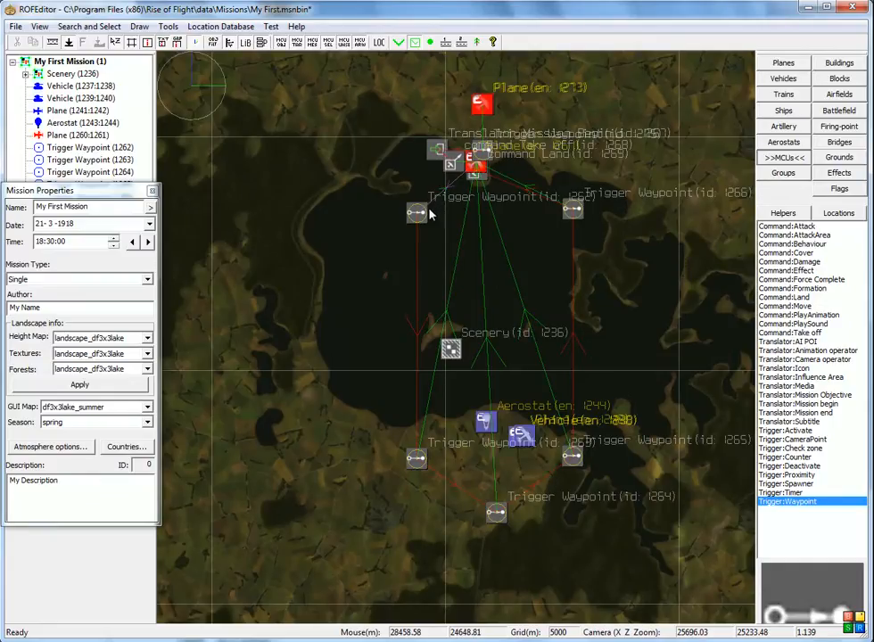
pyautogui.moveTo(511, 206)
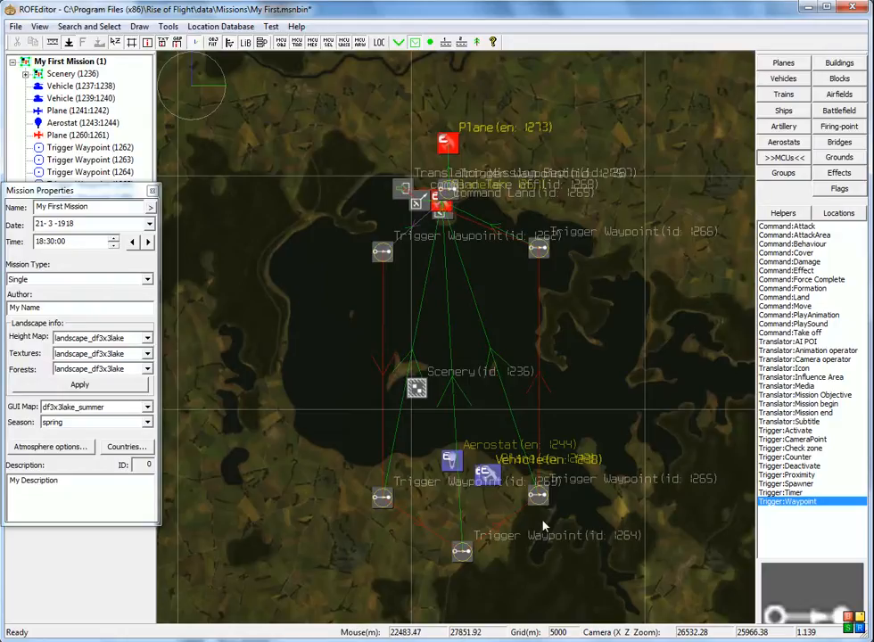
pyautogui.moveTo(387, 505)
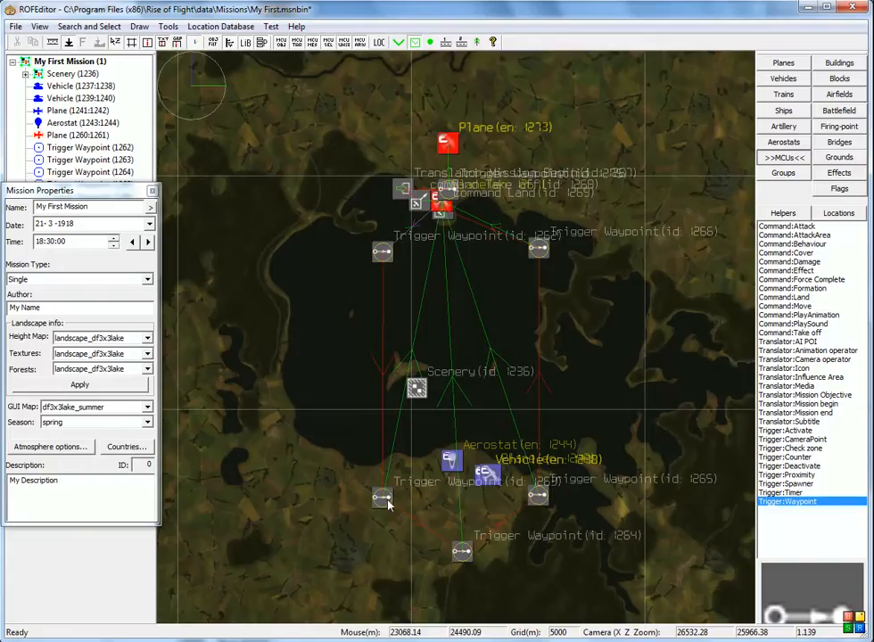
pyautogui.moveTo(443, 256)
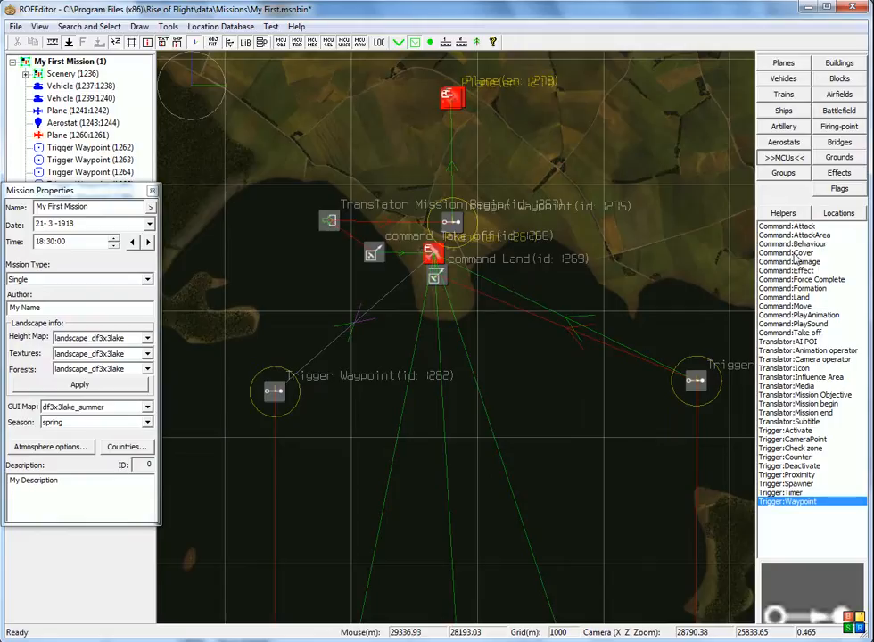
# Place Command Cover 1276 by the airfield as Trigger Waypoint 1275's target
pyautogui.click(788, 257)
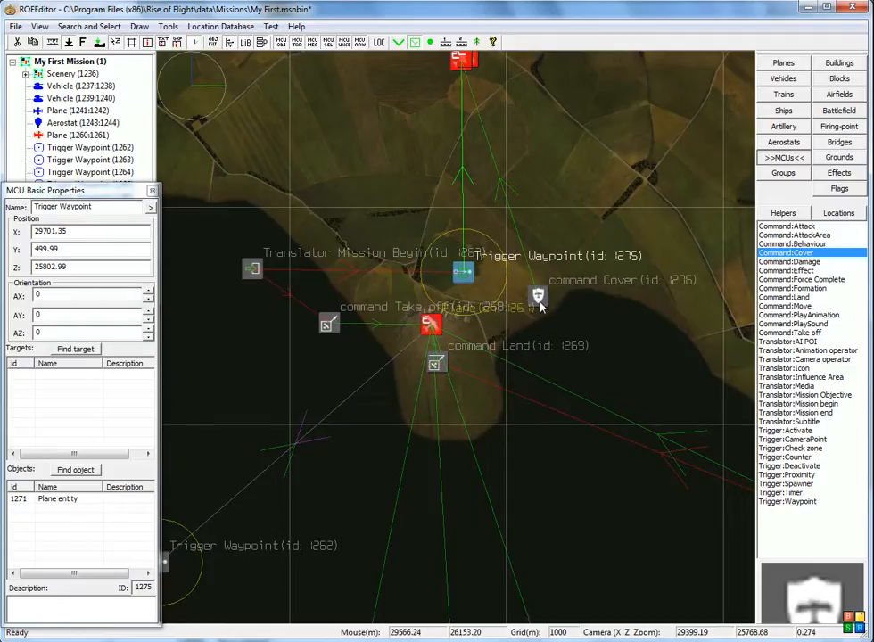
pyautogui.moveTo(524, 319)
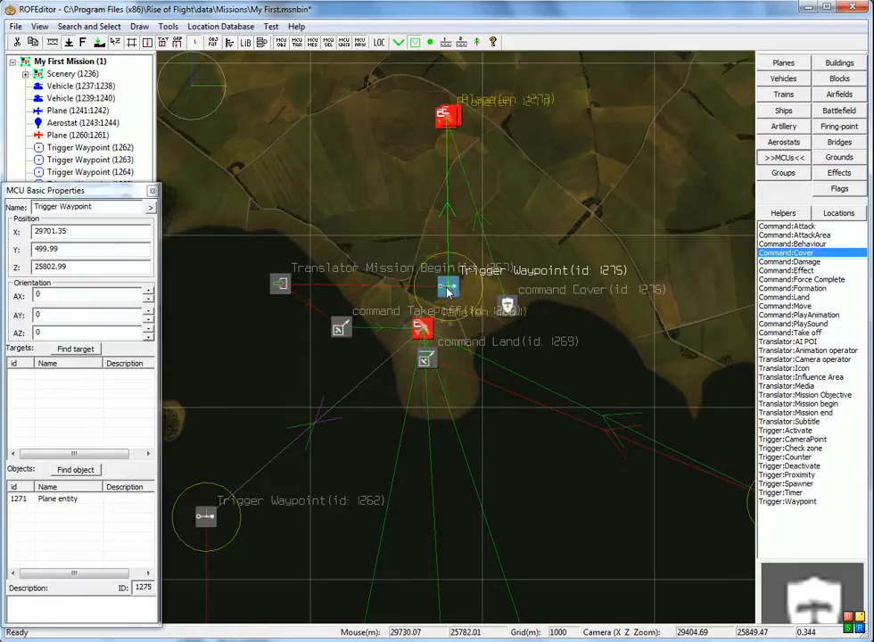
pyautogui.moveTo(450, 285)
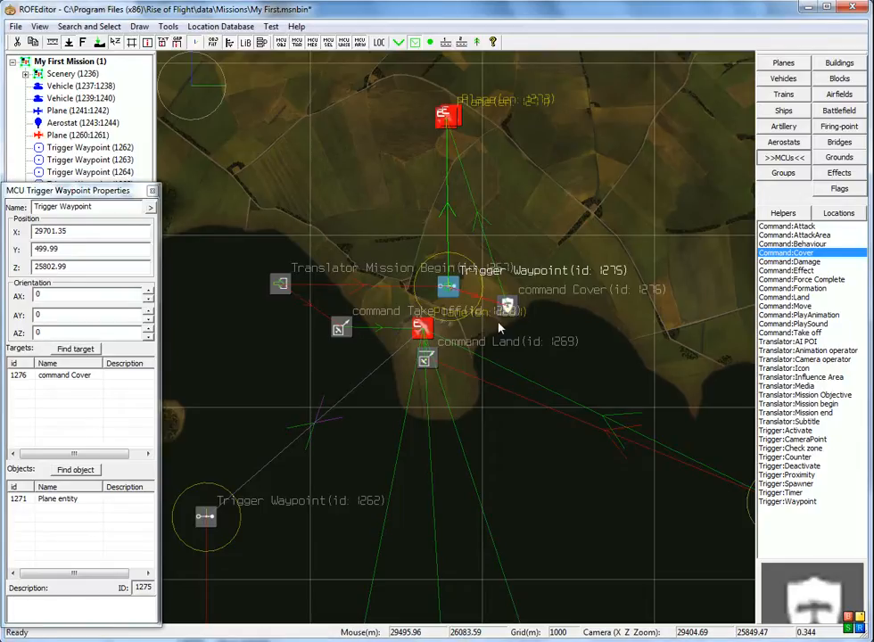
pyautogui.click(501, 313)
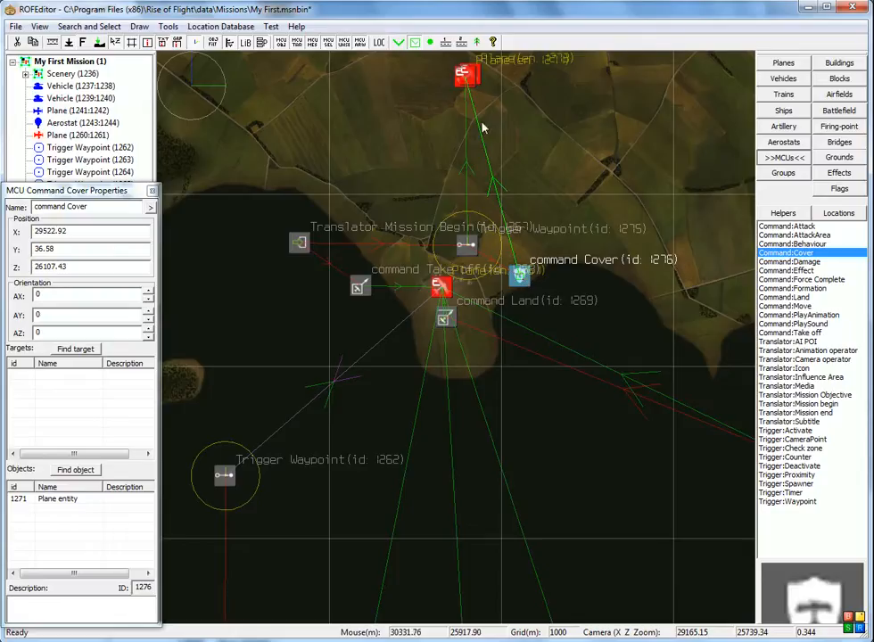
pyautogui.moveTo(517, 301)
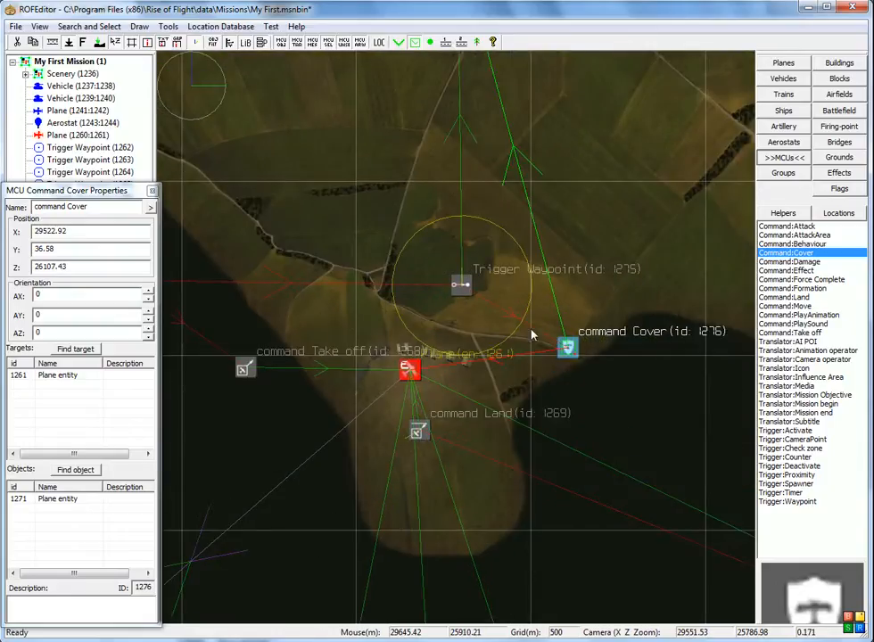
# Set Command Cover 1276 to target two-seater 1261 with escort 1271 as object
pyautogui.moveTo(568, 346); pyautogui.dragTo(591, 341)
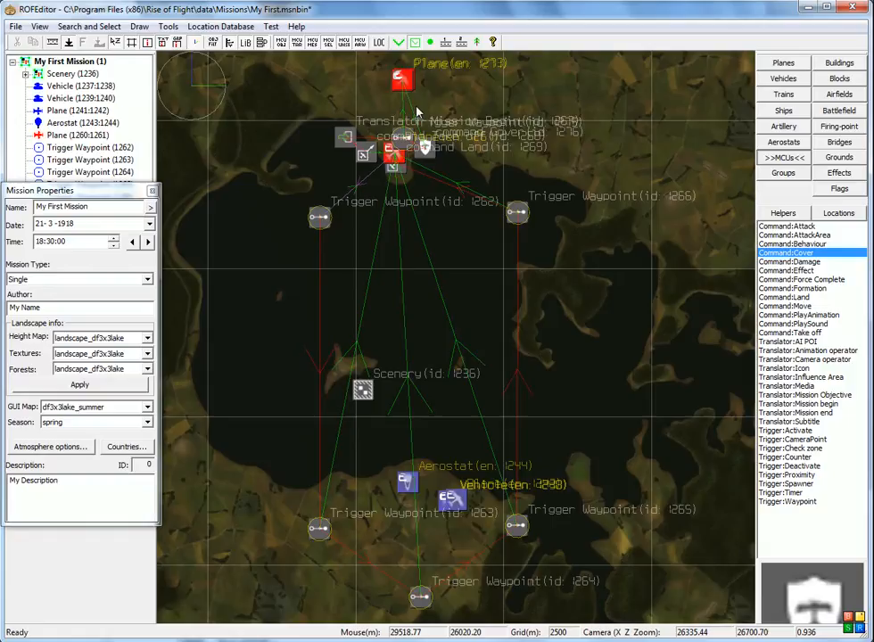
pyautogui.moveTo(423, 151)
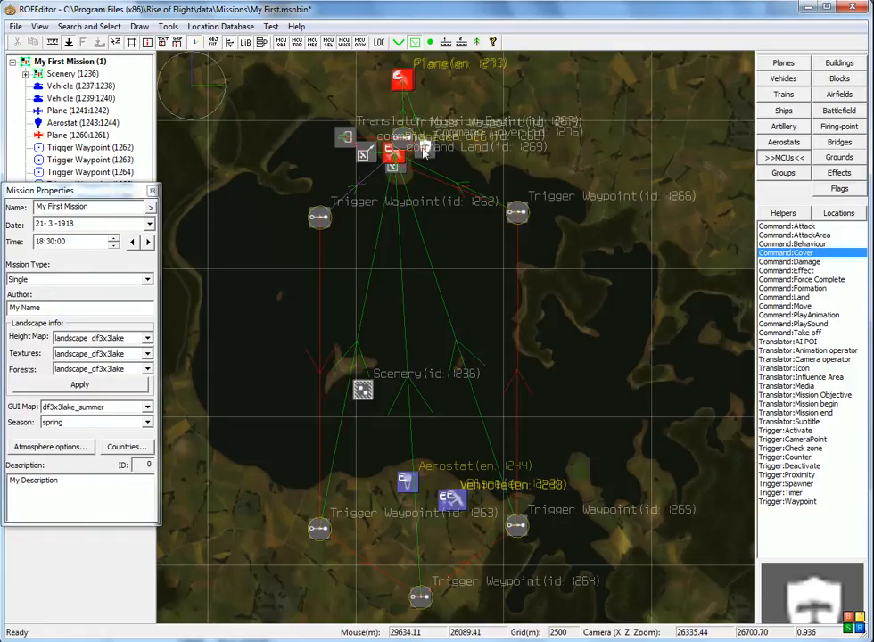
pyautogui.moveTo(448, 562)
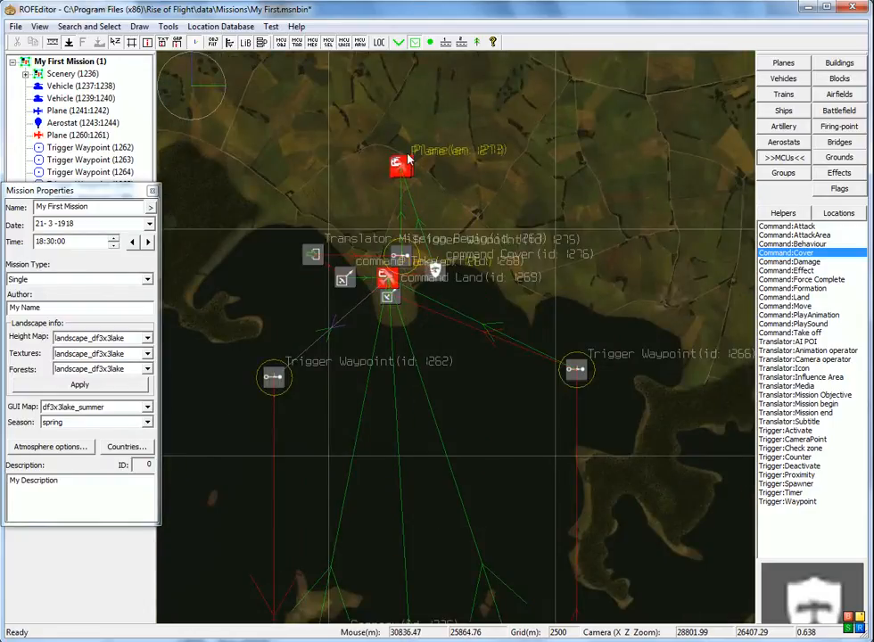
pyautogui.moveTo(407, 188)
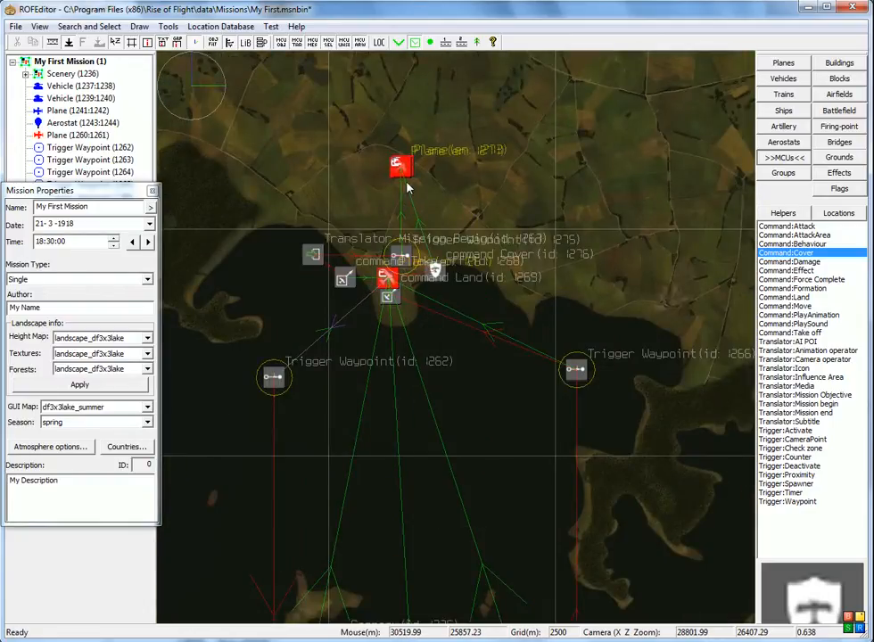
pyautogui.moveTo(408, 187); pyautogui.dragTo(480, 312)
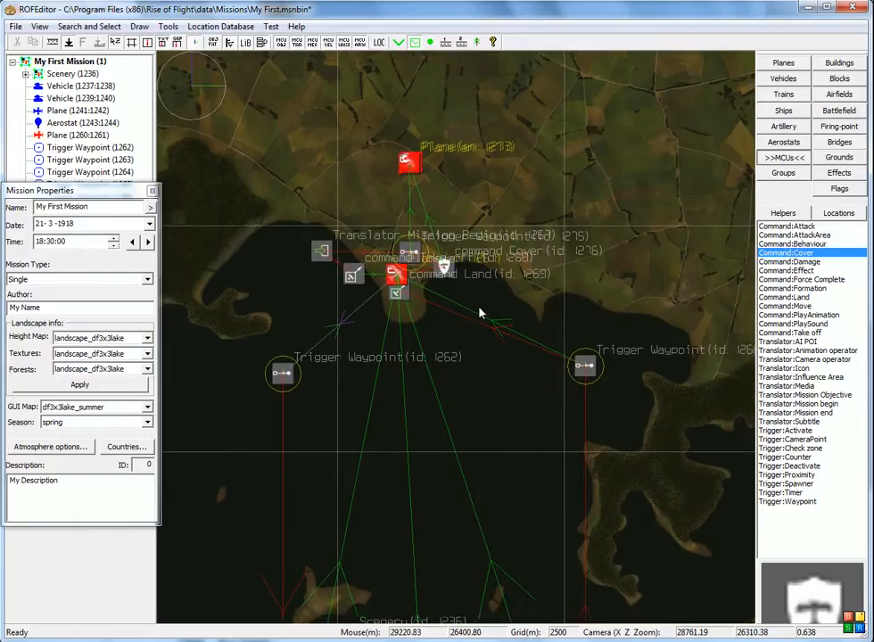
pyautogui.moveTo(421, 274)
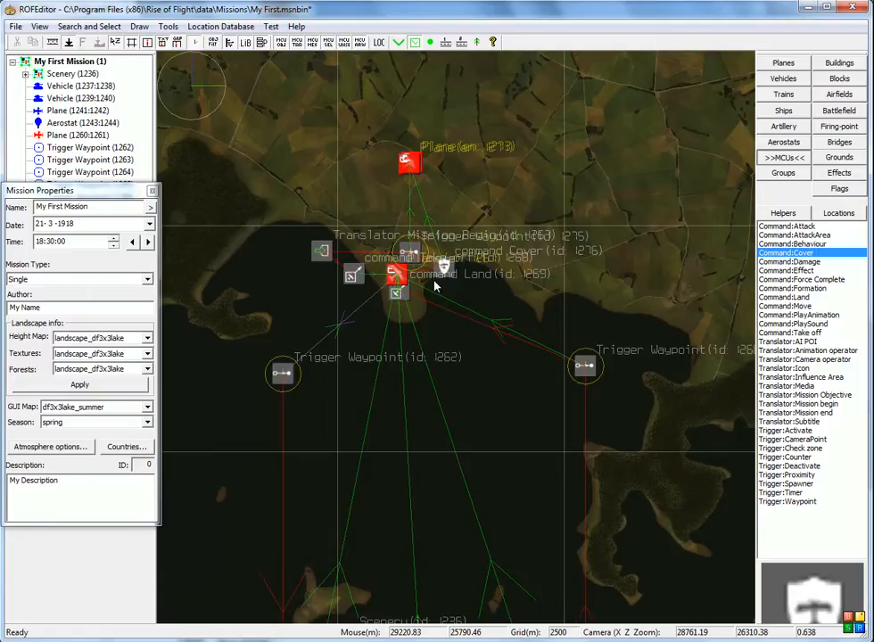
pyautogui.moveTo(329, 274)
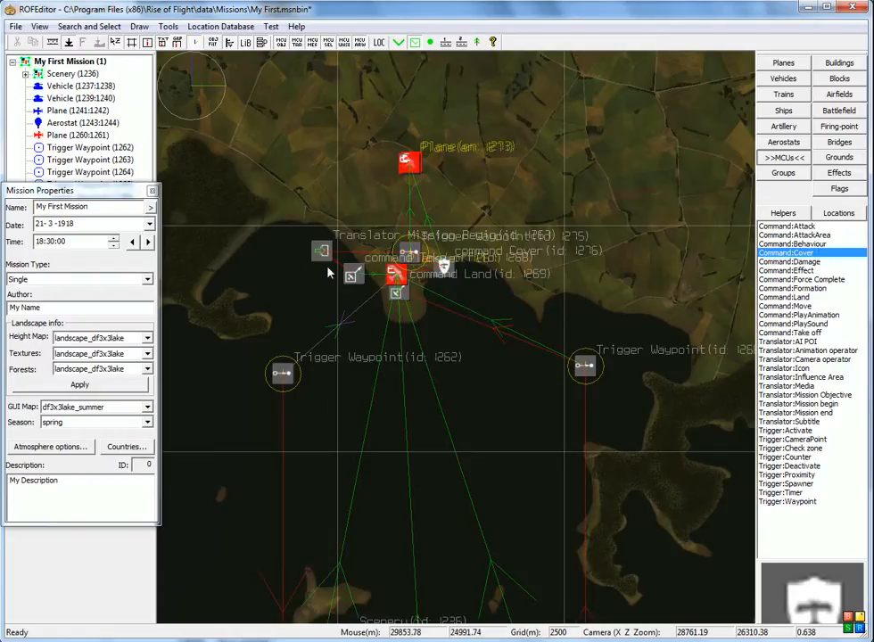
pyautogui.moveTo(424, 352)
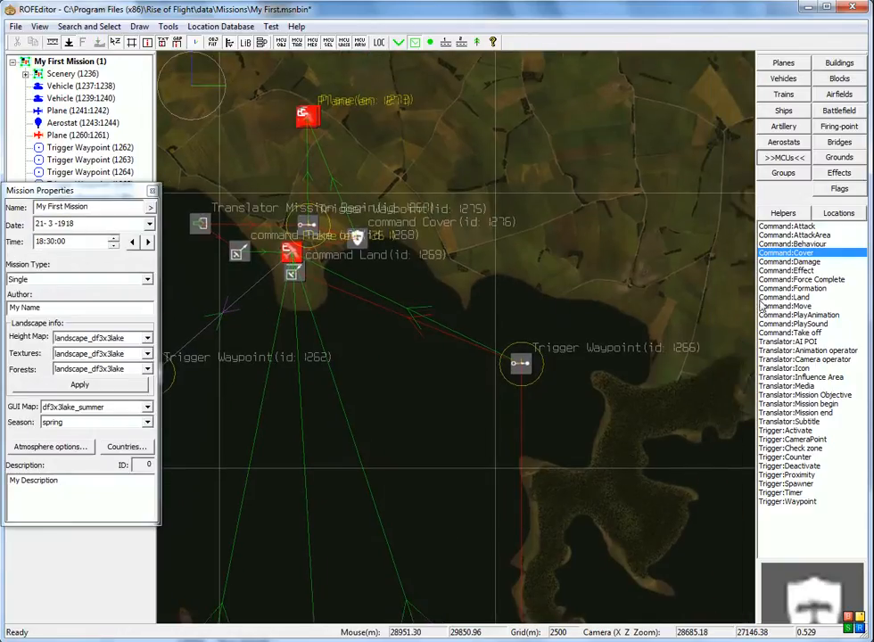
pyautogui.click(801, 279)
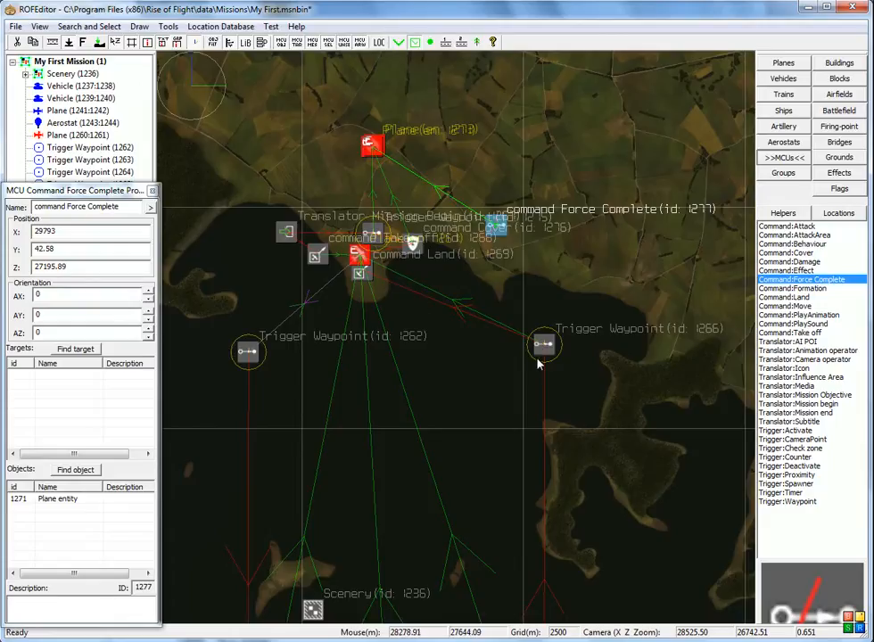
# Link Trigger Waypoint 1266 to the new Command Force Complete 1277
pyautogui.click(544, 343)
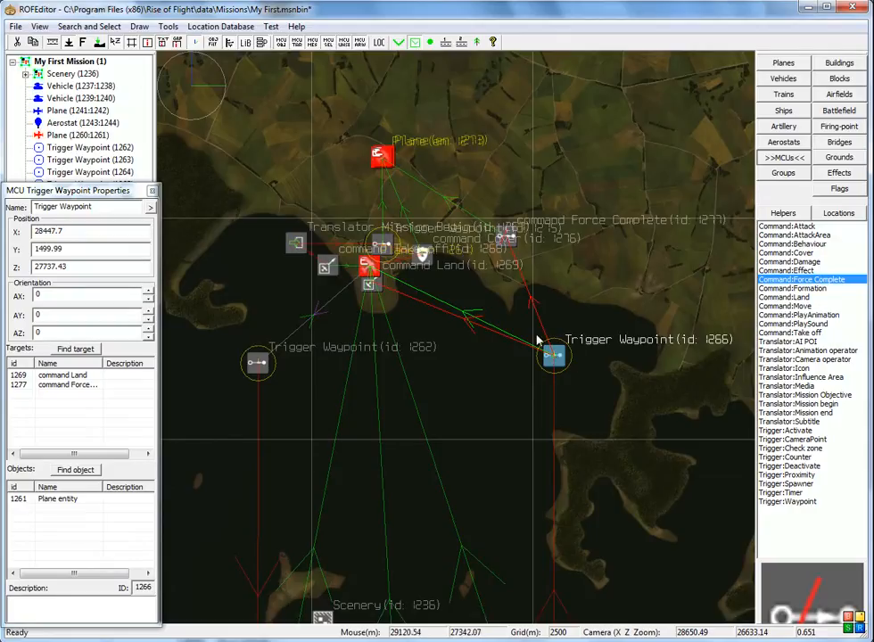
pyautogui.moveTo(567, 250)
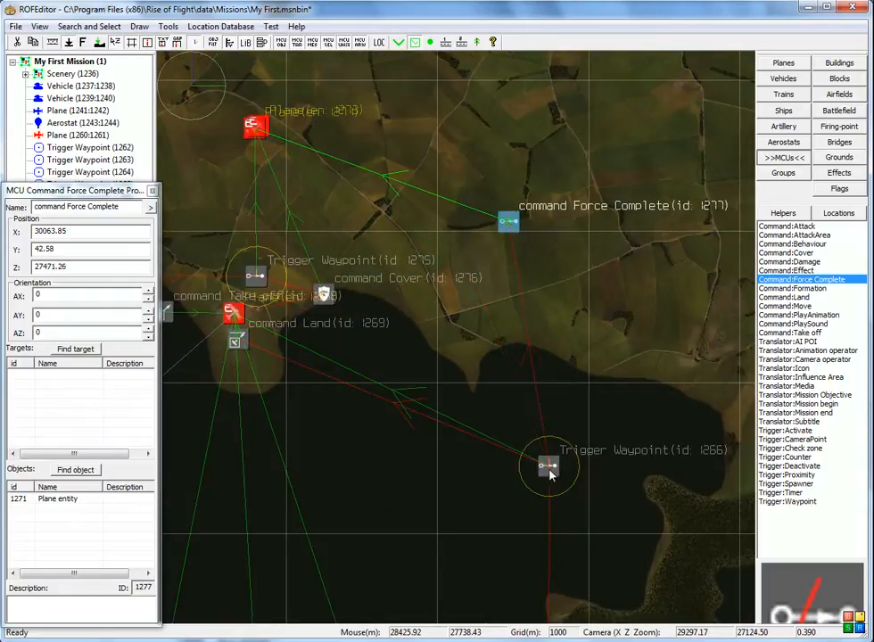
pyautogui.moveTo(261, 133)
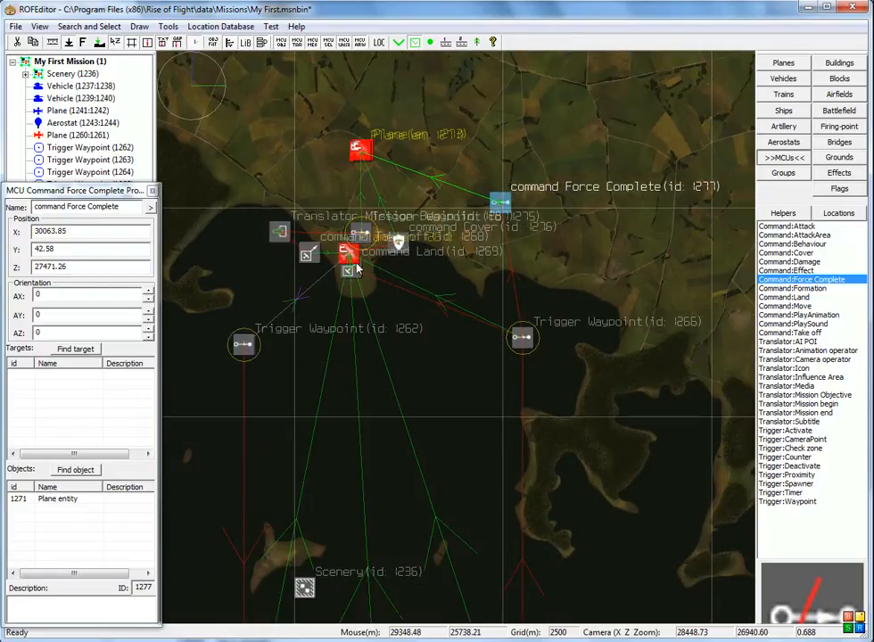
# Place Command Land 1278 by the airfield with escort entity 1271 as its object
pyautogui.click(521, 337)
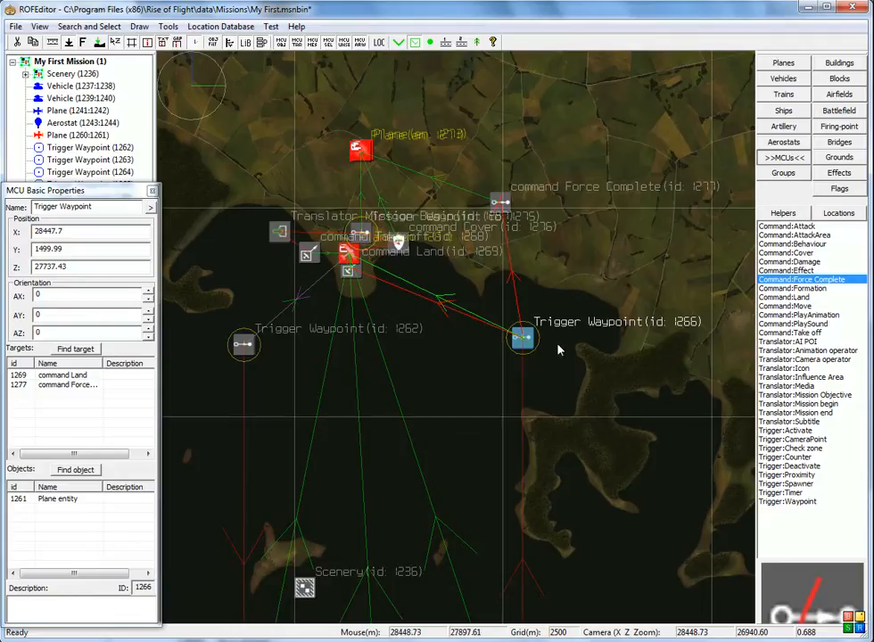
pyautogui.moveTo(405, 285)
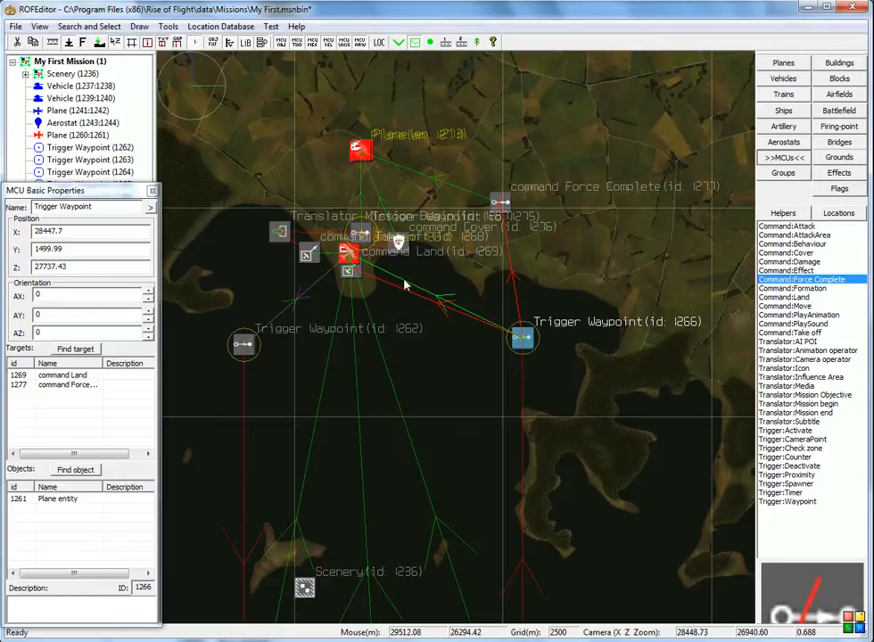
pyautogui.moveTo(471, 221)
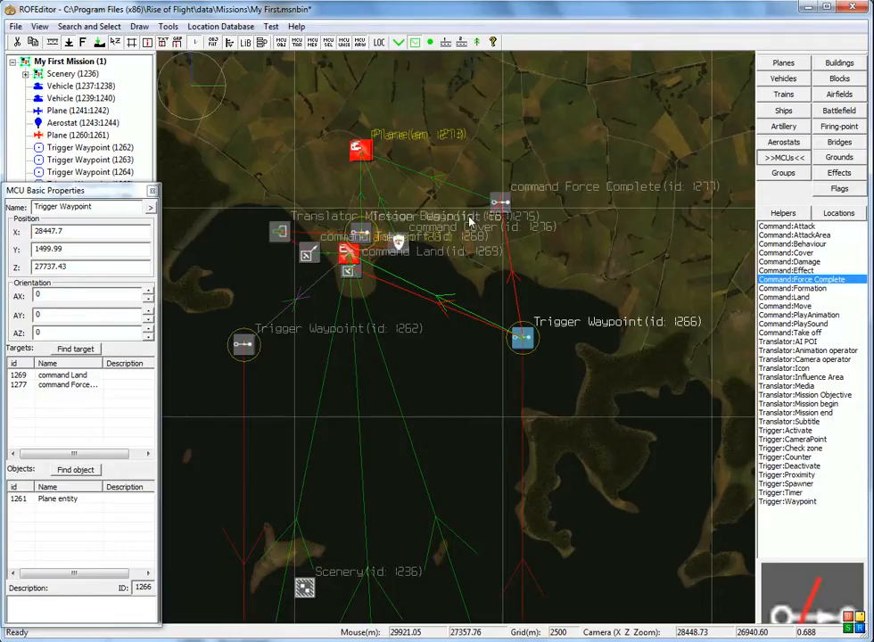
pyautogui.moveTo(567, 247)
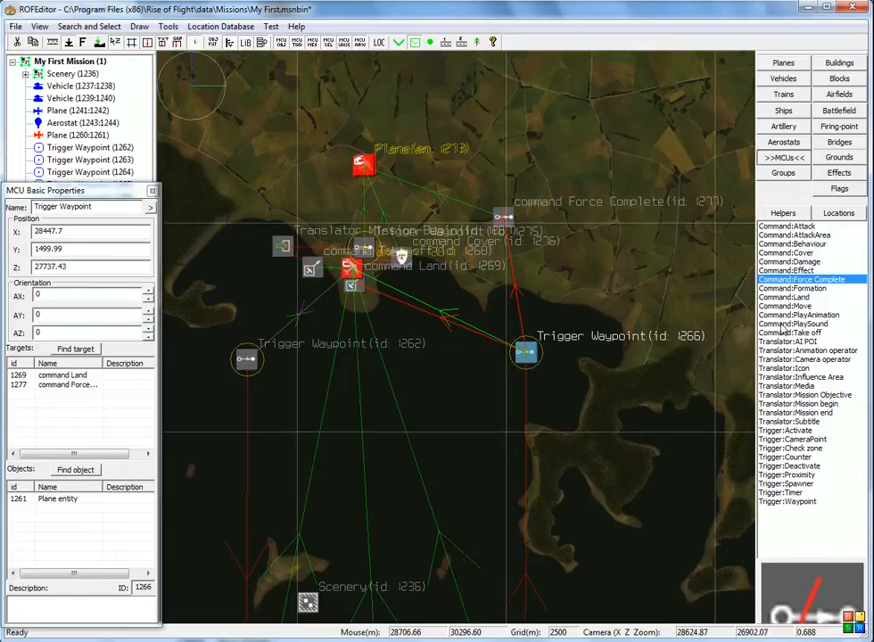
pyautogui.click(786, 296)
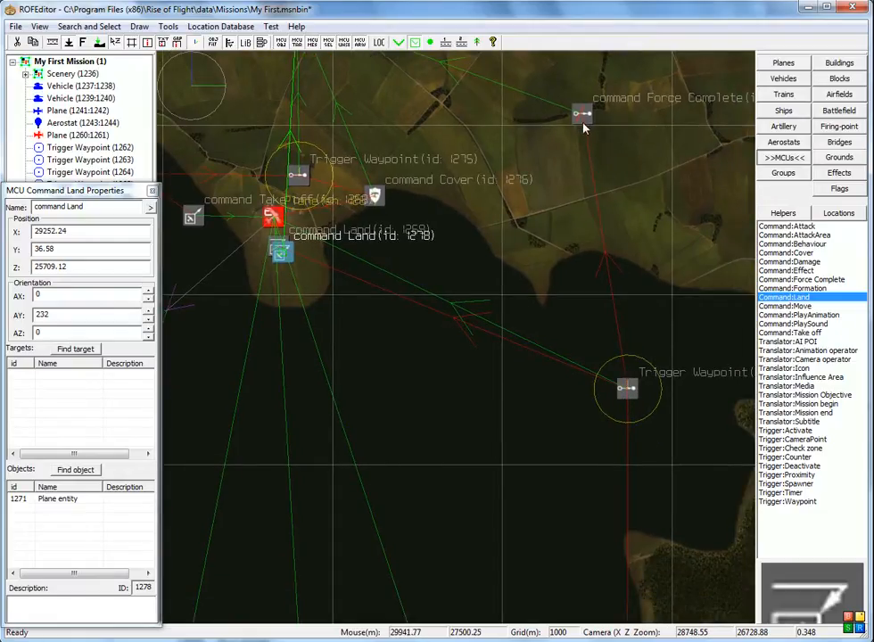
# Deselect, then pick the Force Complete command to reposition it above the coastline
pyautogui.click(580, 115)
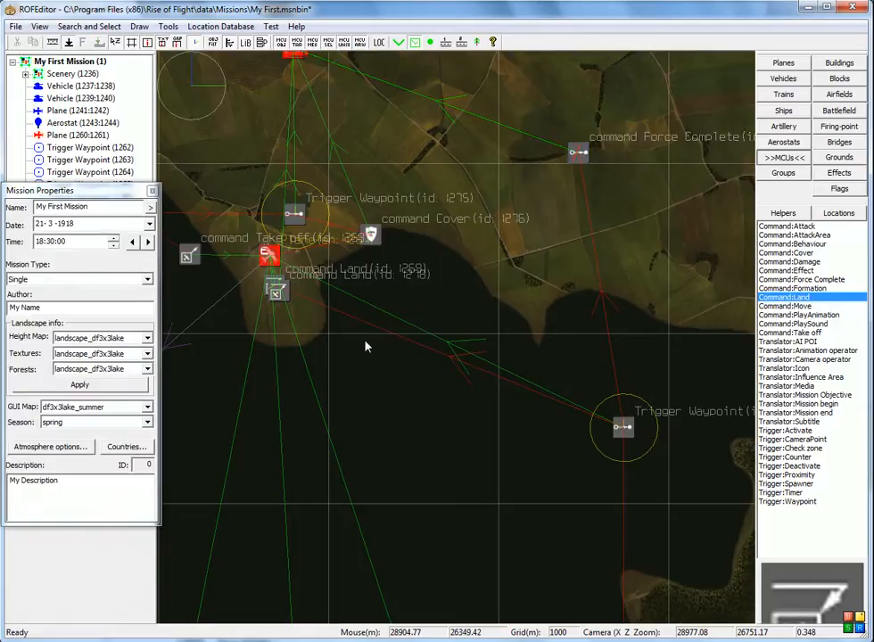
pyautogui.moveTo(547, 275)
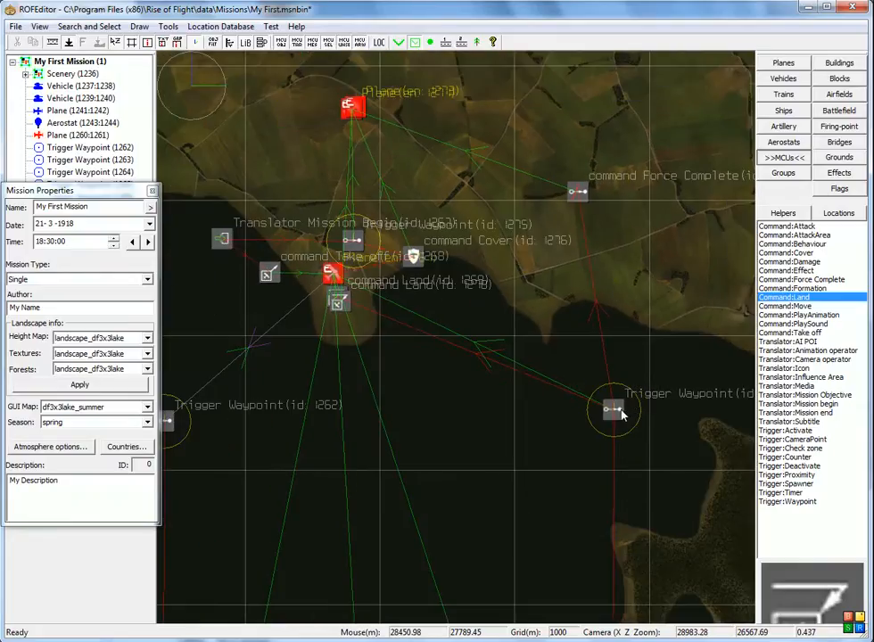
pyautogui.moveTo(616, 390)
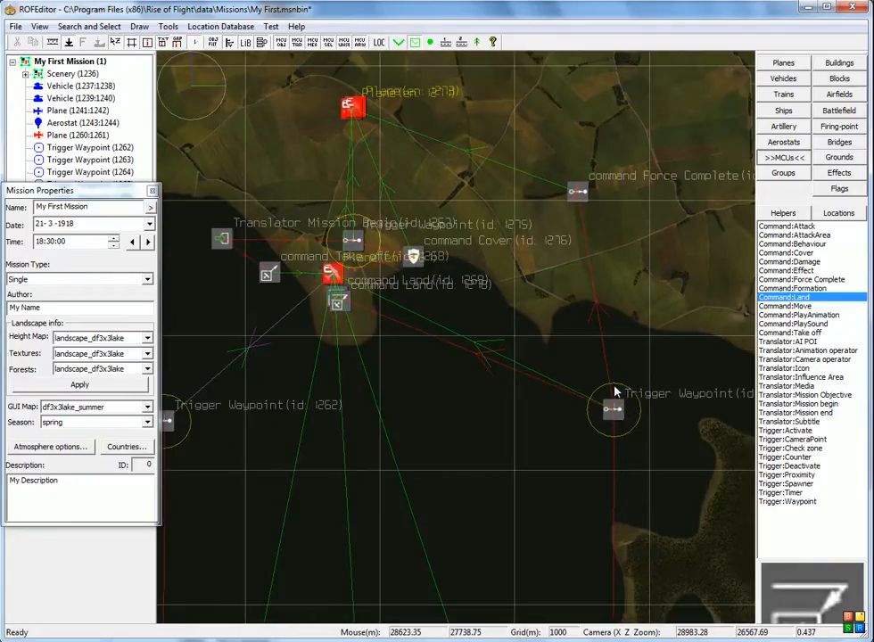
pyautogui.moveTo(618, 410)
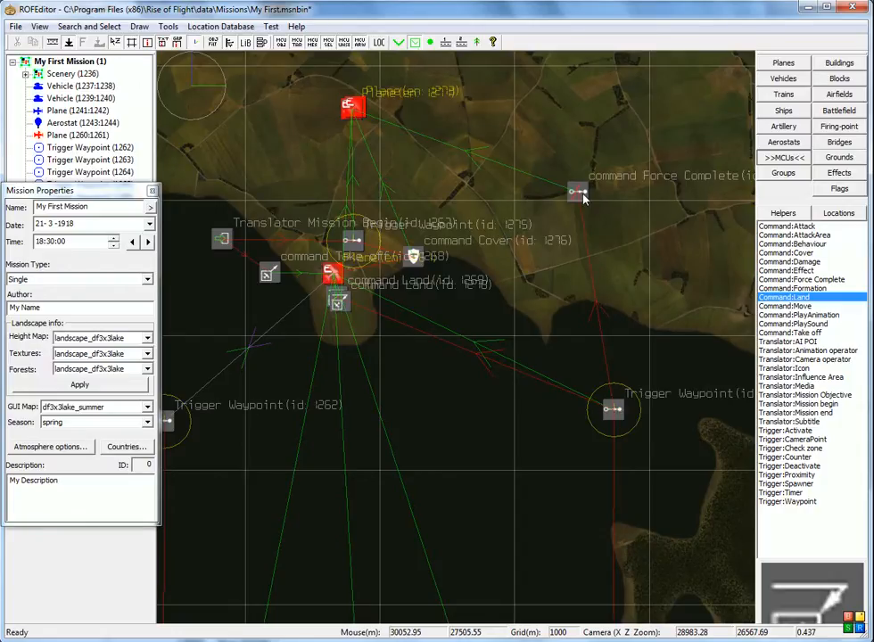
pyautogui.click(576, 190)
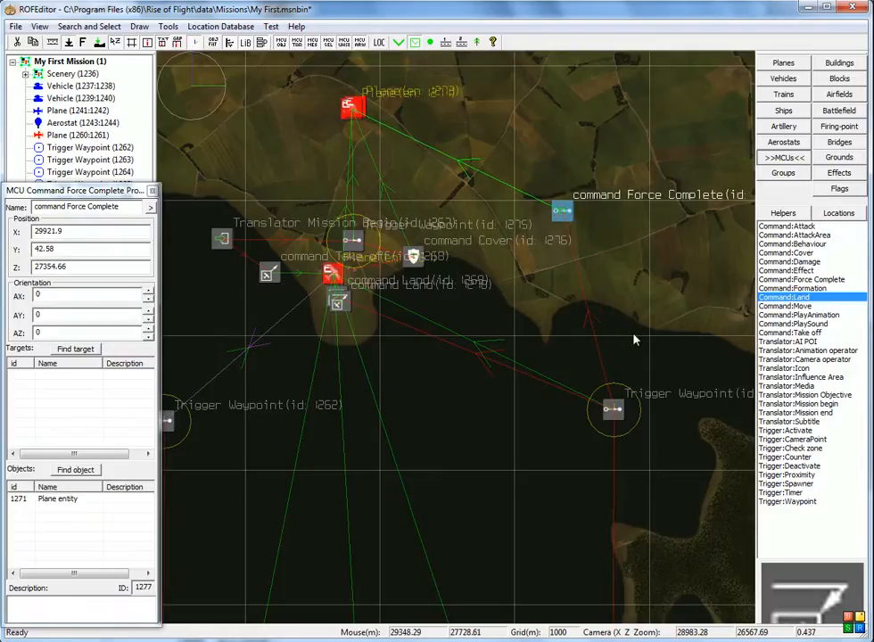
pyautogui.moveTo(620, 400)
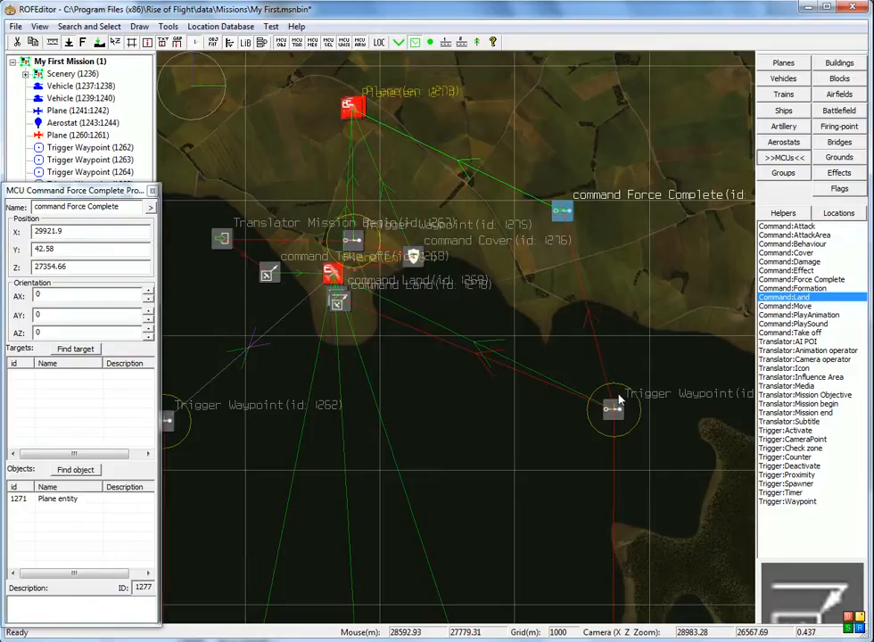
pyautogui.moveTo(331, 310)
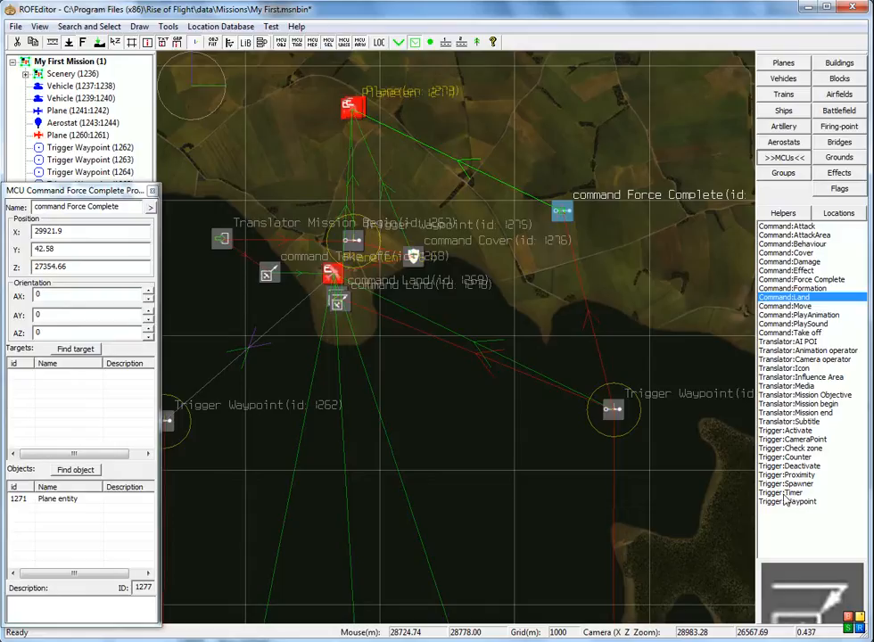
# Place a Trigger:Timer beside Force Complete and set its delay to 2 seconds
pyautogui.click(787, 491)
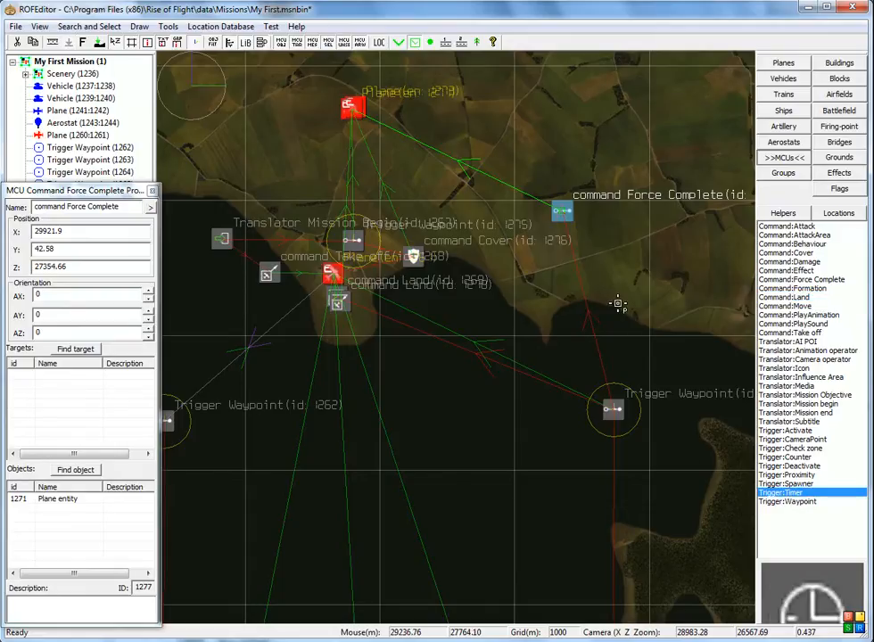
pyautogui.click(617, 301)
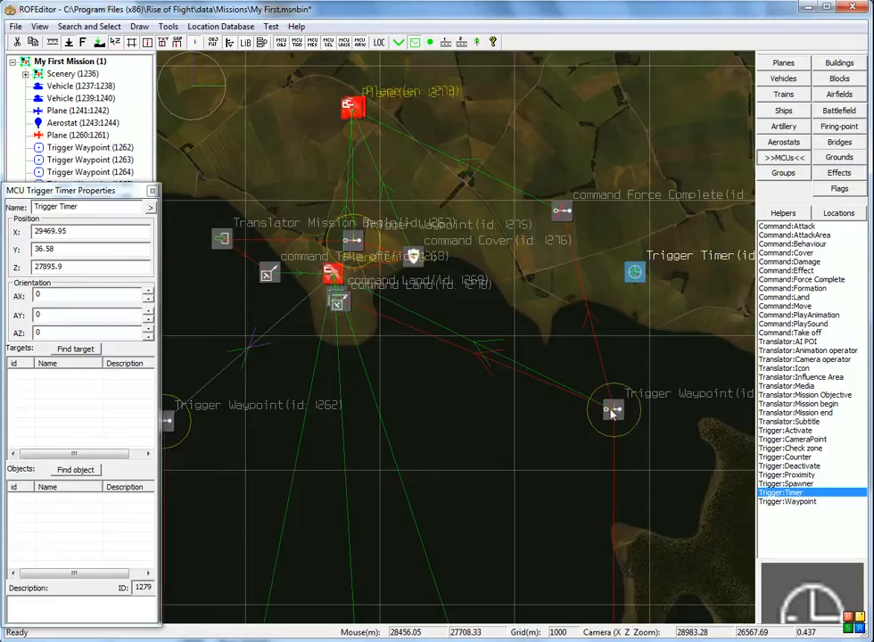
pyautogui.click(611, 410)
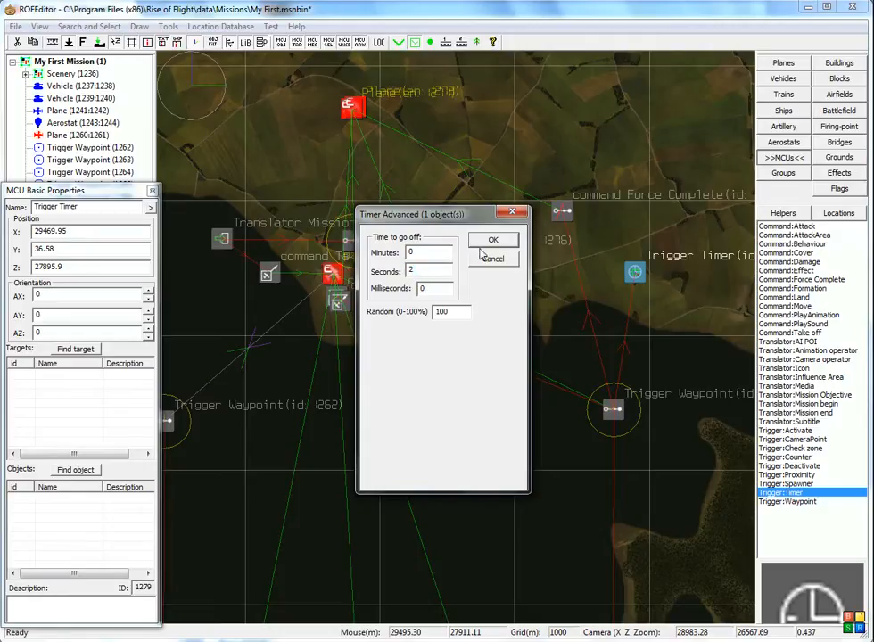
pyautogui.click(493, 239)
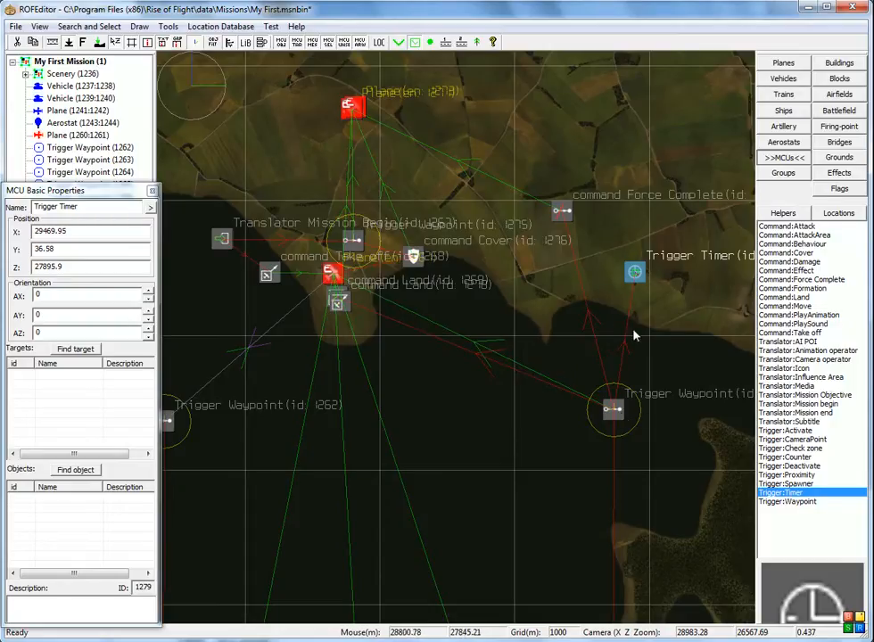
pyautogui.moveTo(637, 270)
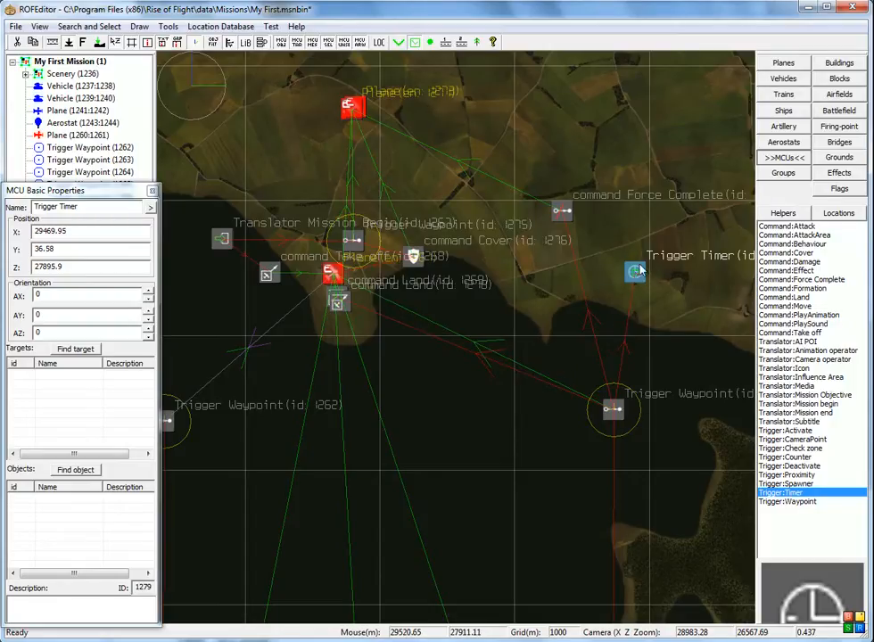
pyautogui.moveTo(633, 274)
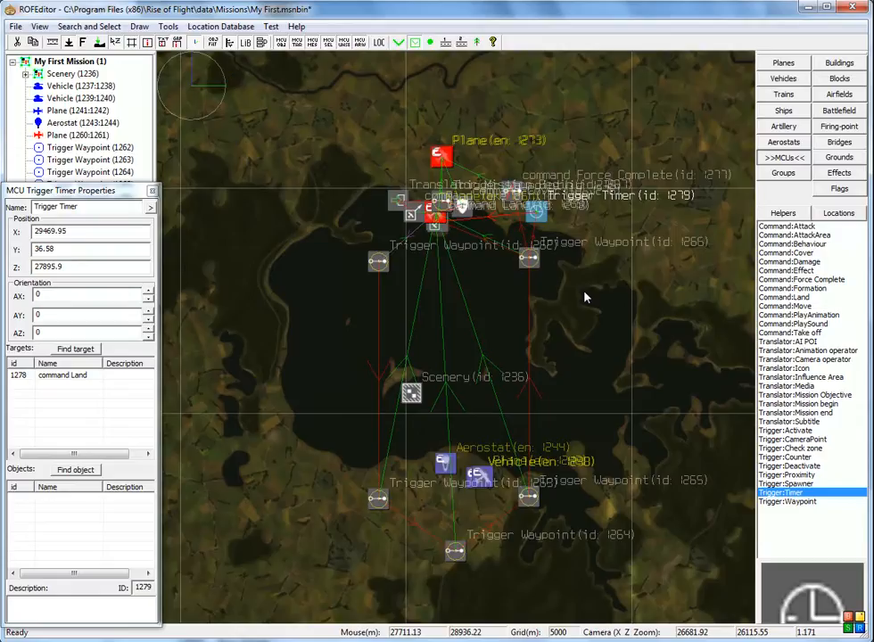
pyautogui.moveTo(562, 299)
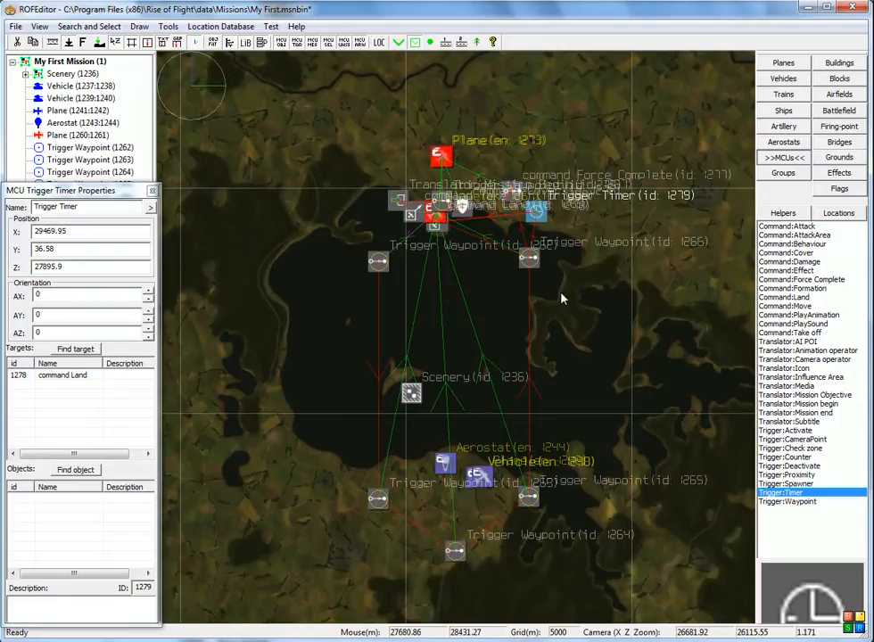